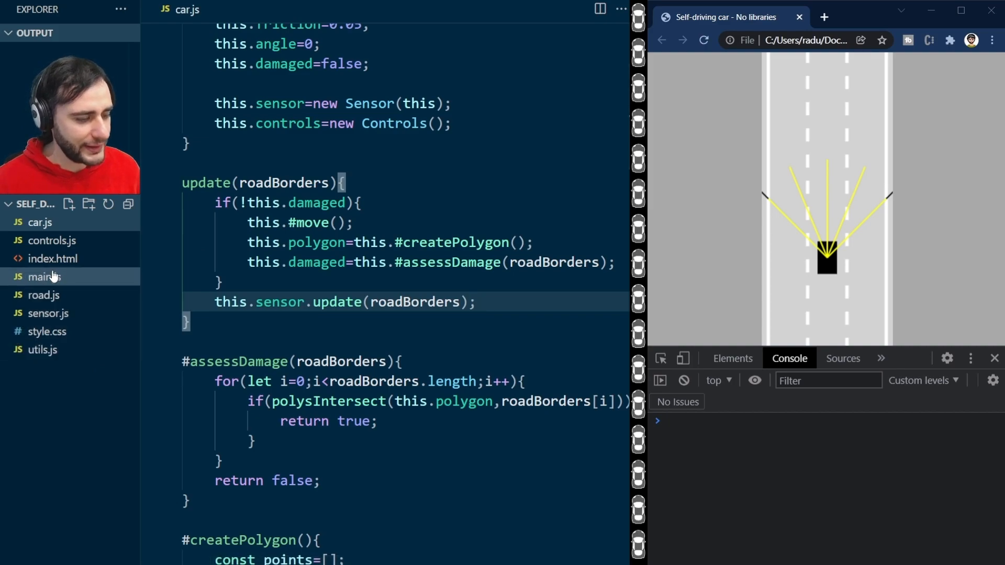
Step: In main.js, declare const traffic=[new Car(road.getLaneCenter(1),-100,30,50)]
left_click(44, 276)
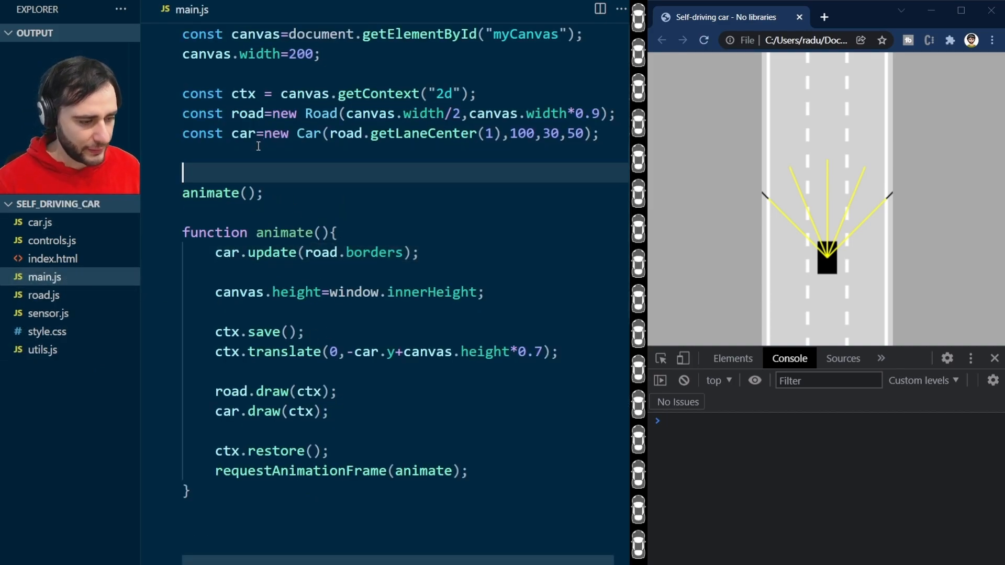
type("co")
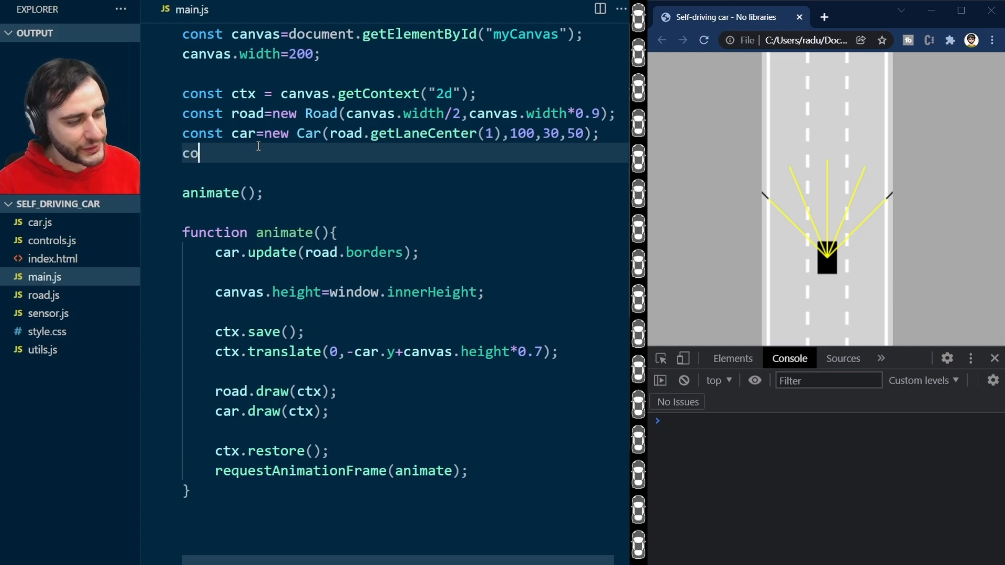
type("nst traffic=[")
type("new")
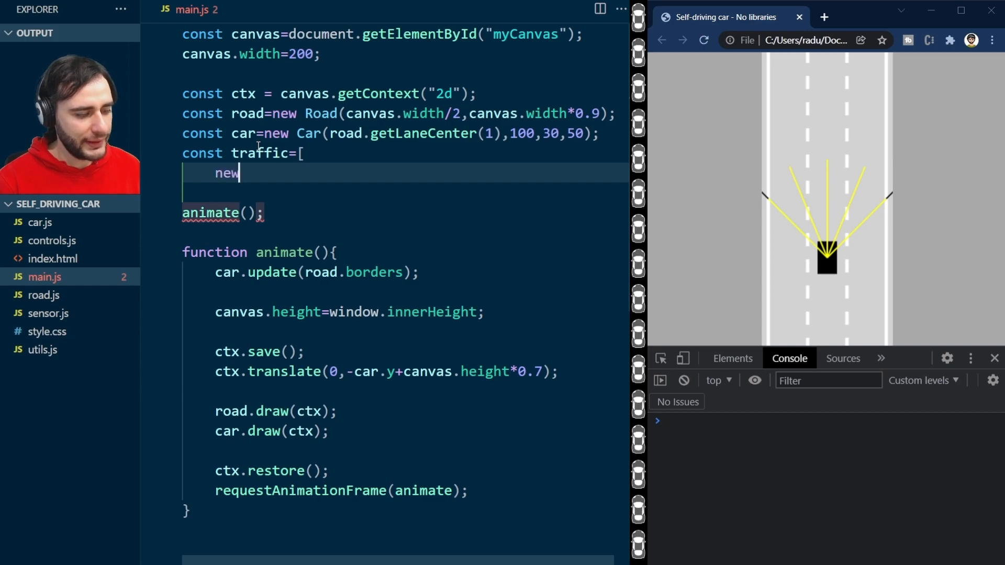
type("Car(road.")
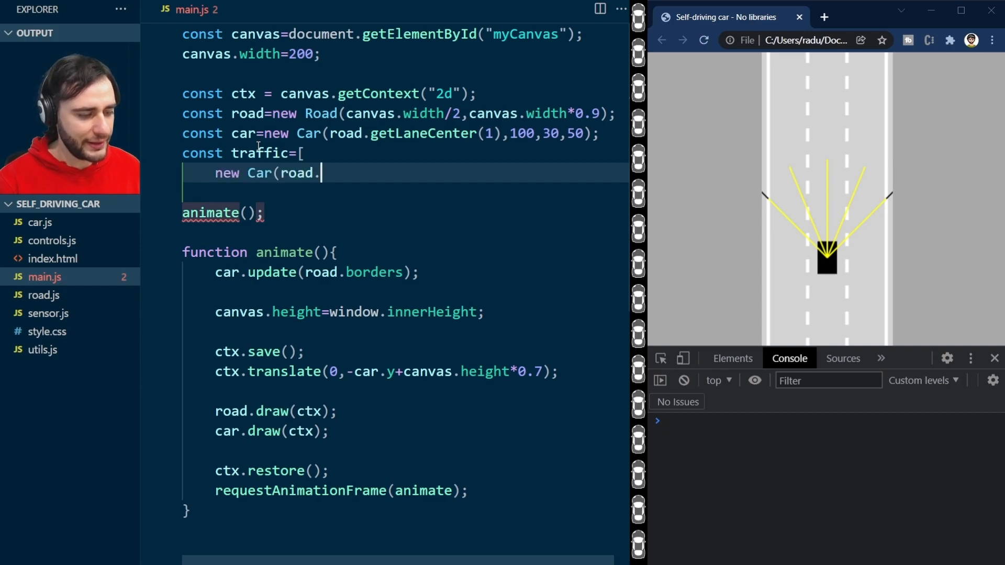
type("getLaneCen")
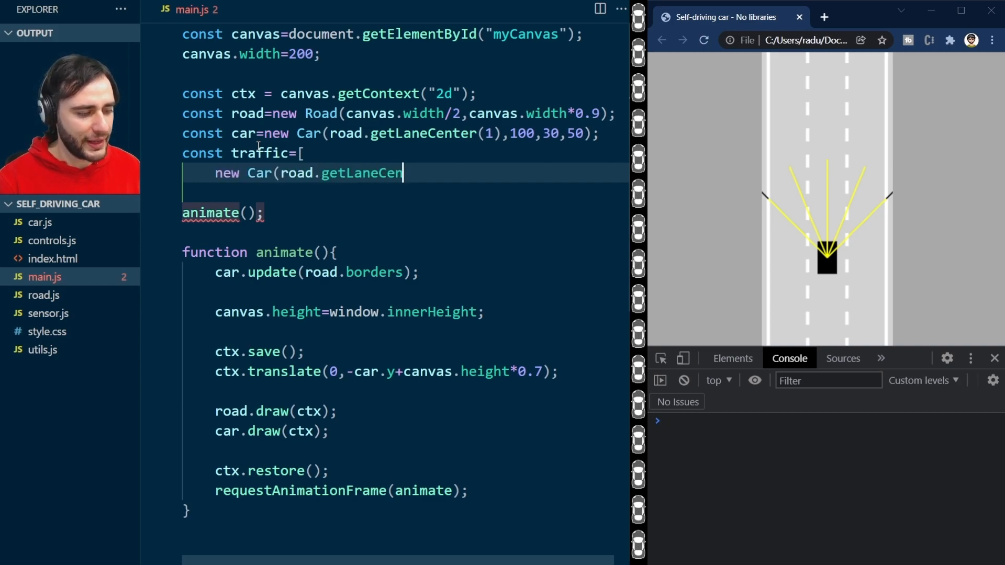
type("ter(1),-100")
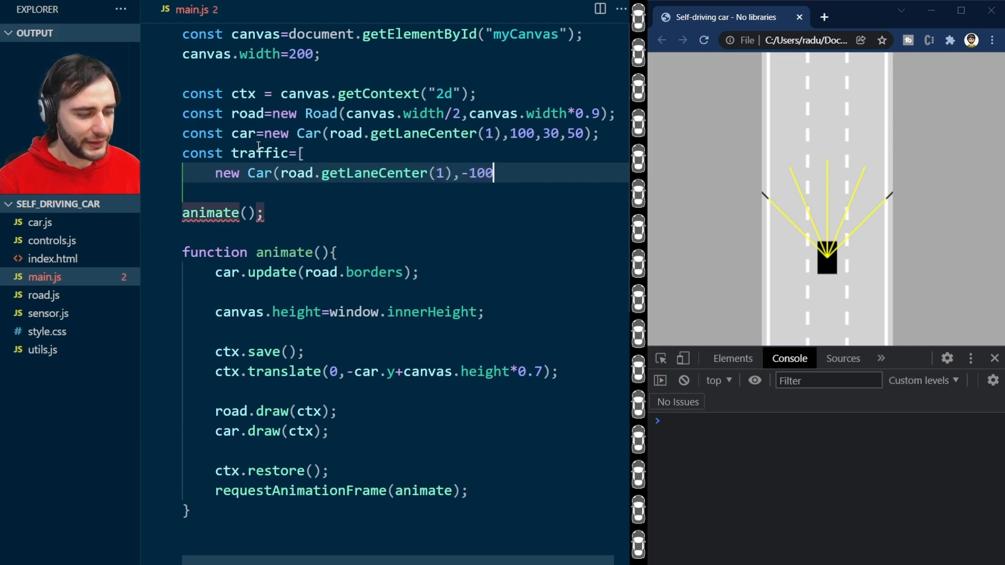
type(",30,50)")
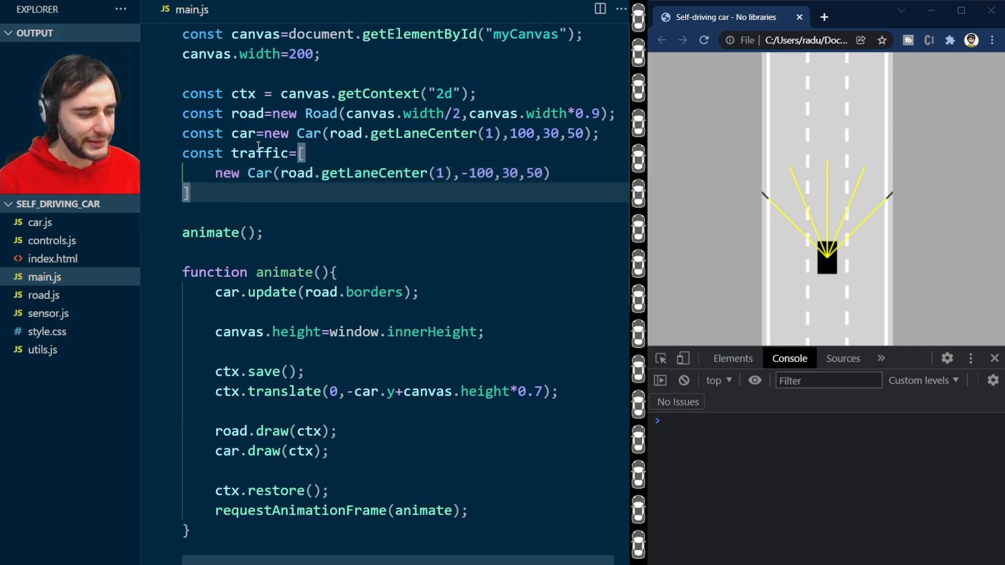
type(";")
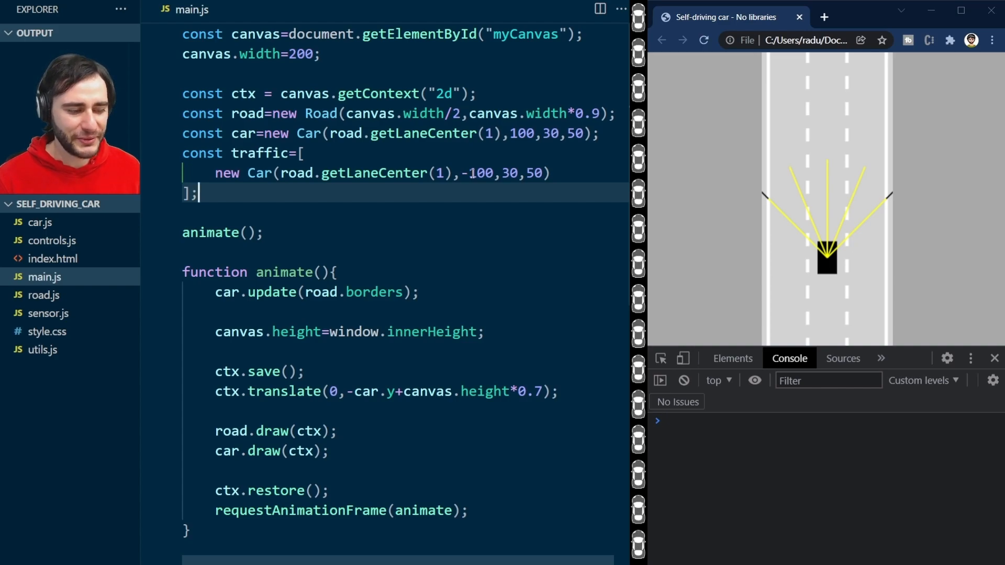
mouse_move(514, 272)
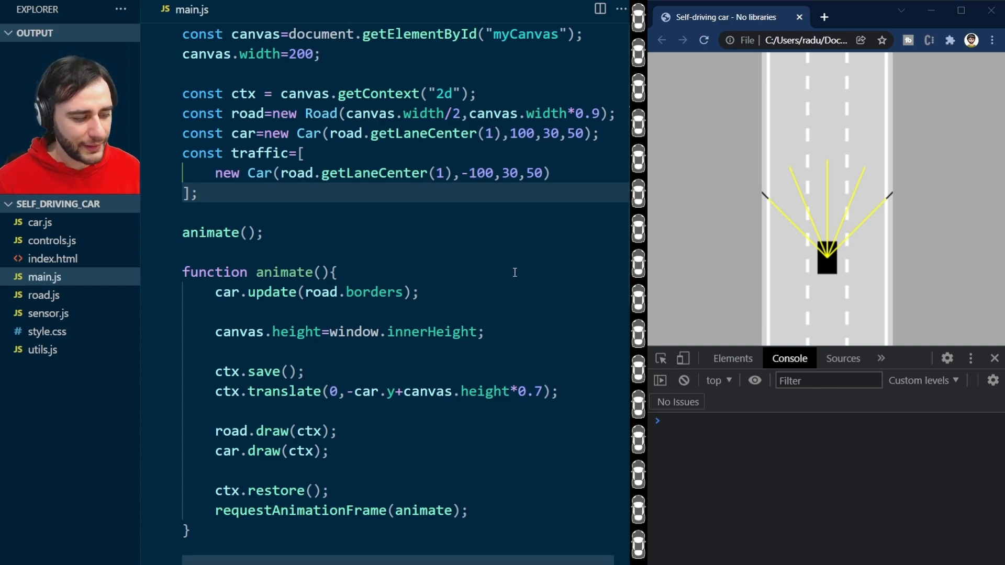
Step: At the start of animate(), loop over traffic calling traffic[i].update(road.borders)
key("Enter")
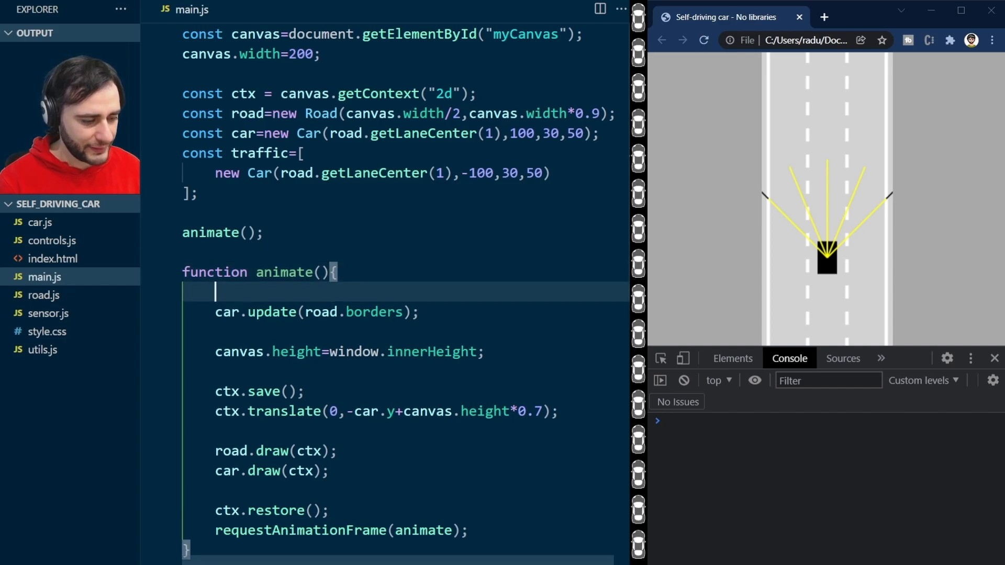
type("for(let i=0")
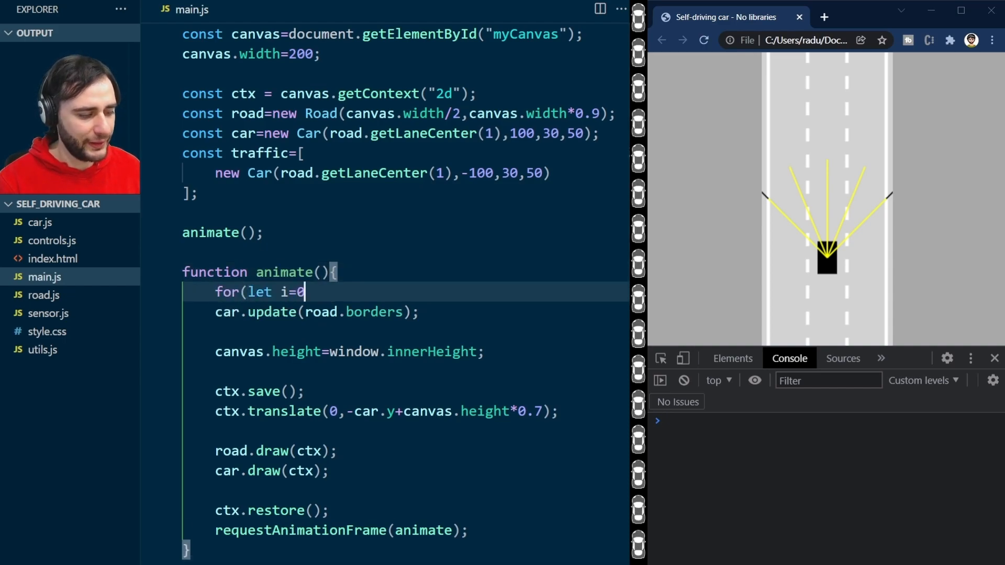
type(";i<traffic.length;i++){")
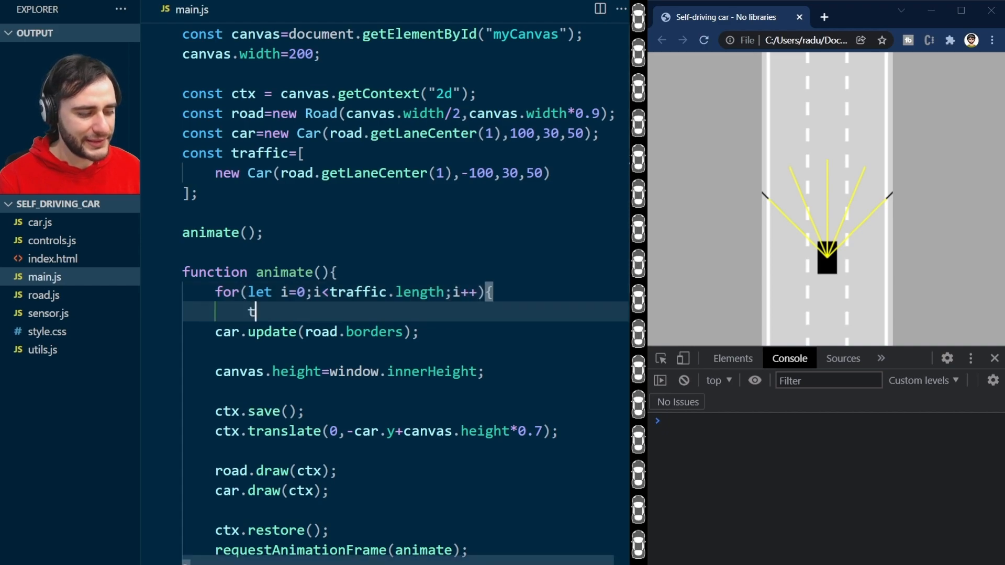
type("raffic[i].up")
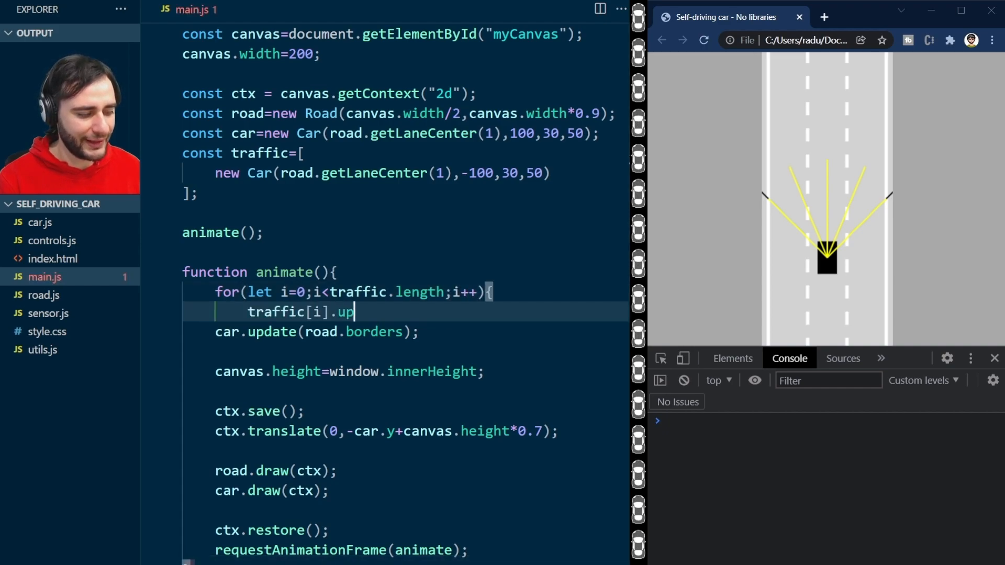
type("date(road.bo")
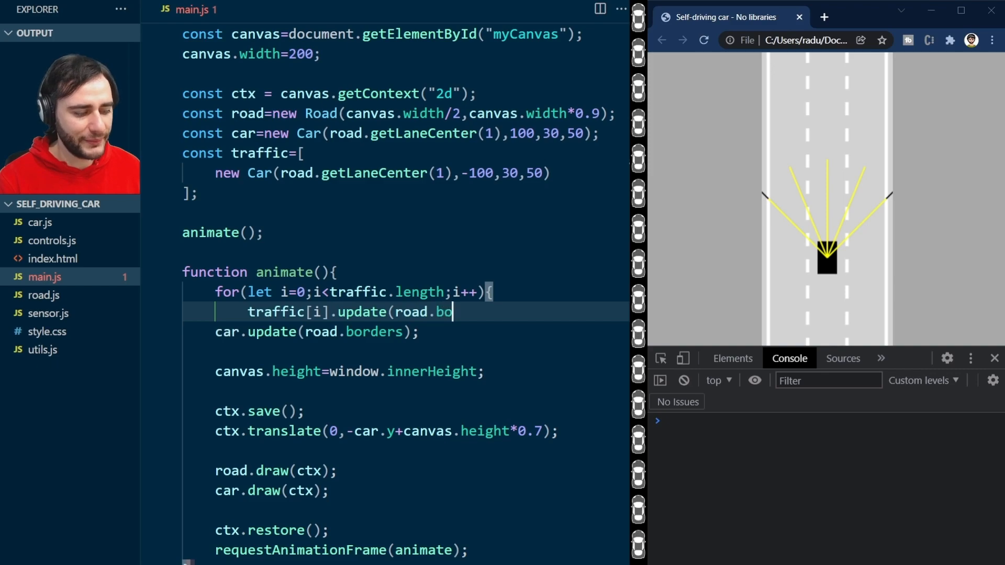
type("rders);")
type("}")
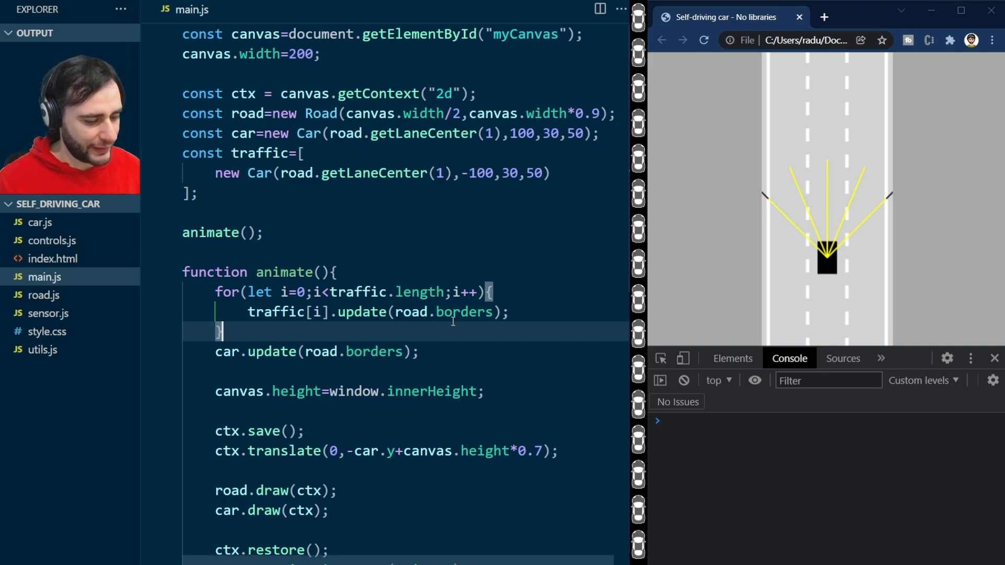
Step: After road.draw(ctx), loop over traffic calling traffic[i].draw(ctx)
scroll("down", 3)
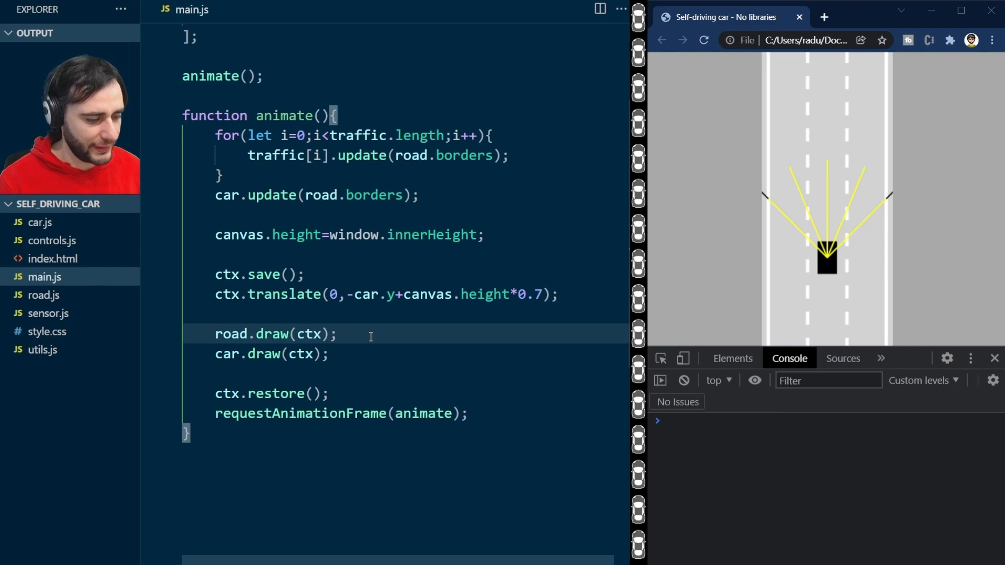
type("for(let i=0;")
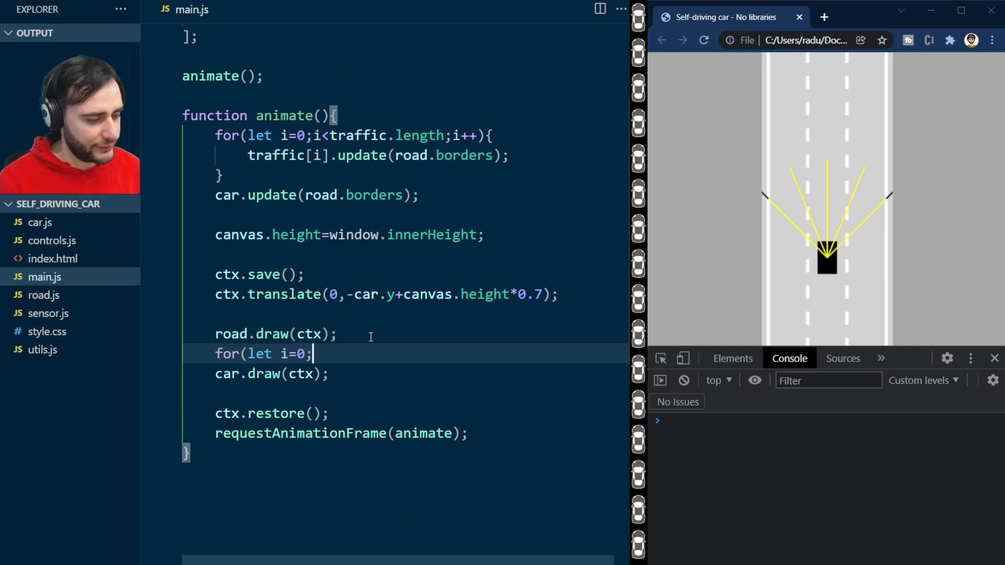
type("i<traffic.length;i++){")
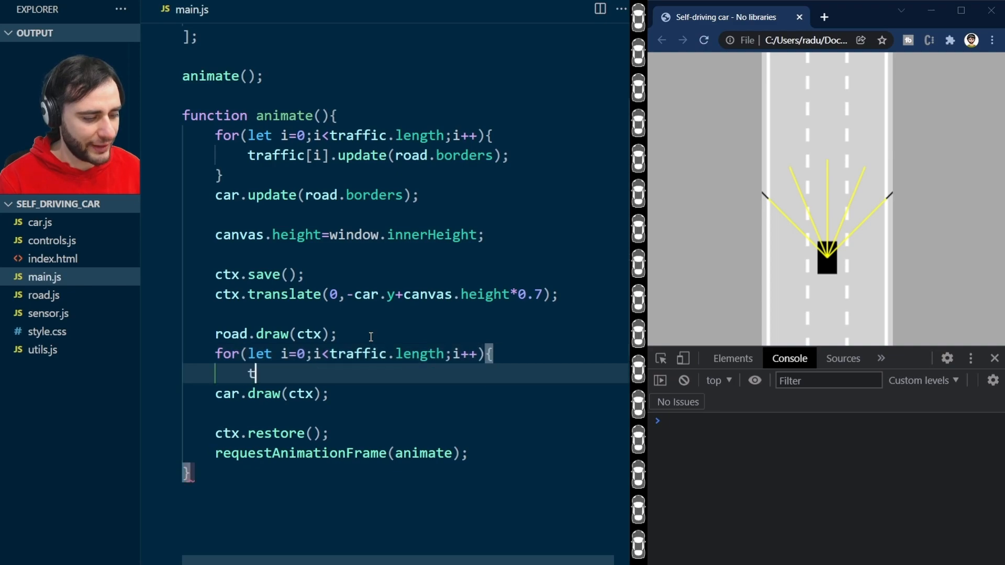
type("raffic[i]")
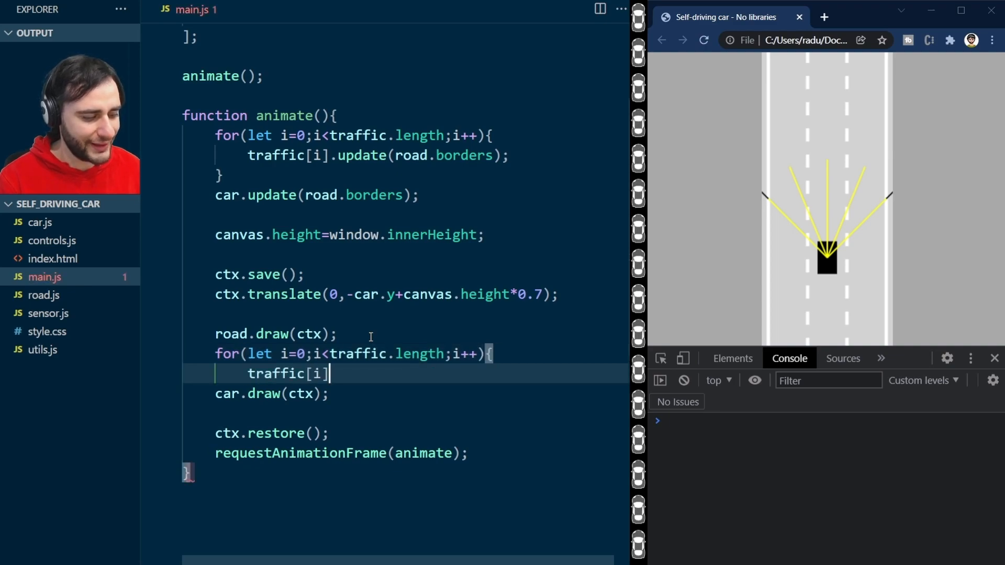
type(".draw(ctx);")
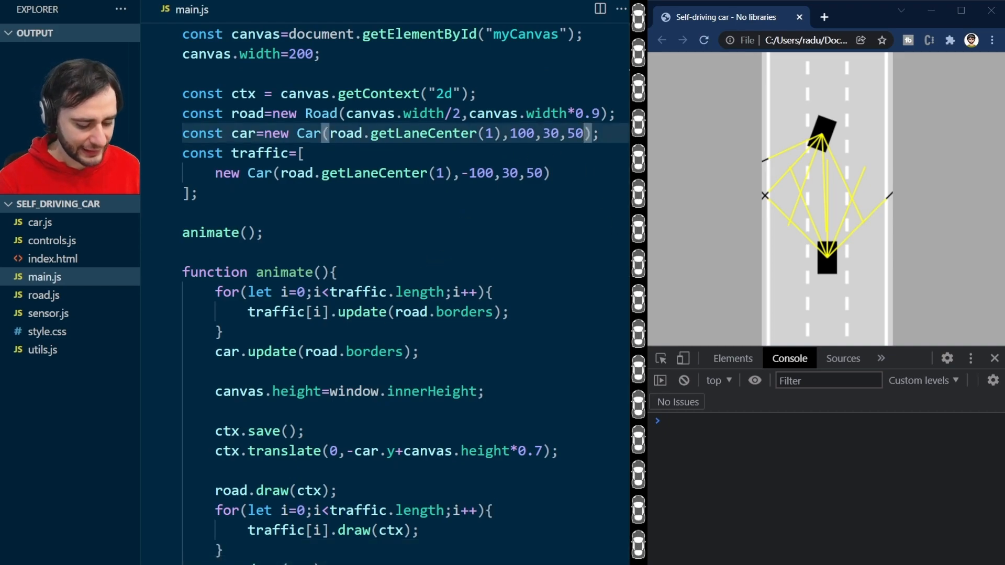
Step: Pass "KEYS" to the player Car constructor and "DUMMY" to the traffic Car constructor
type(",\"\"")
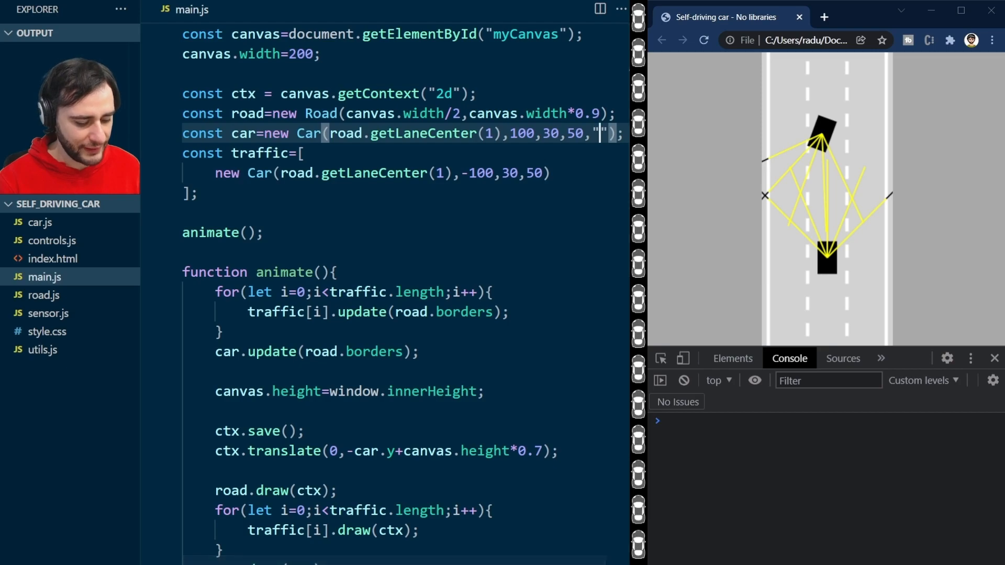
type("KEYS")
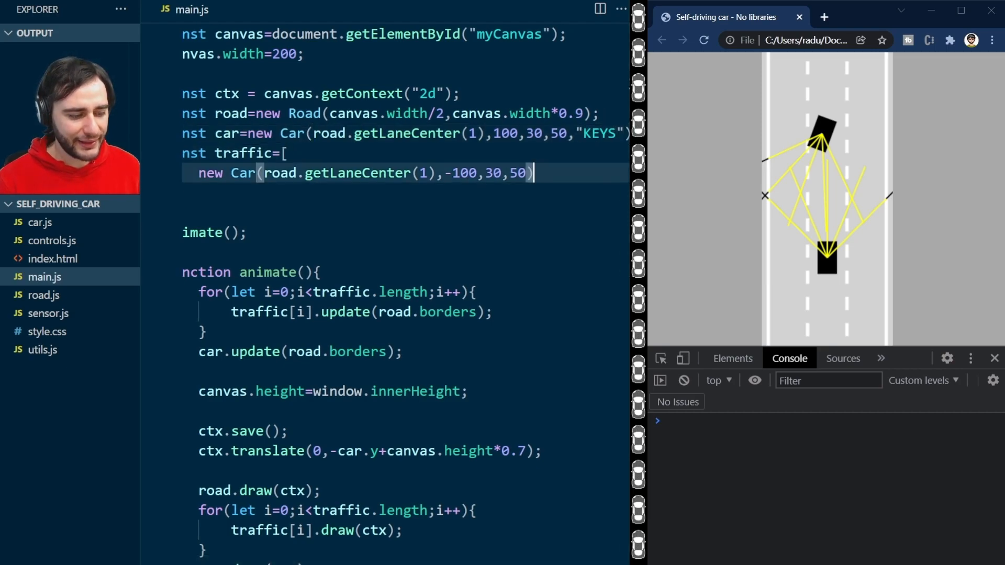
type(",\"\"")
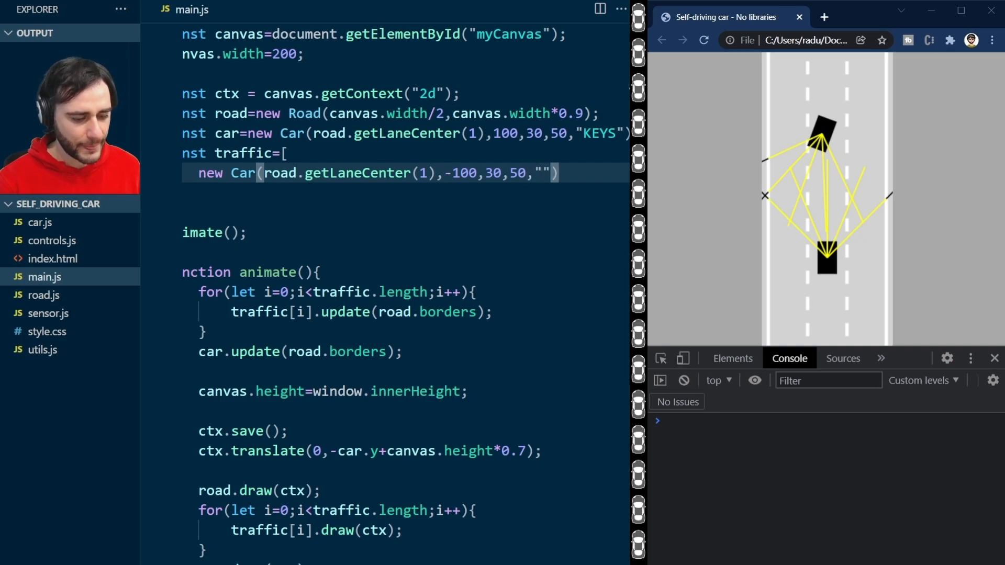
type("DUMMY")
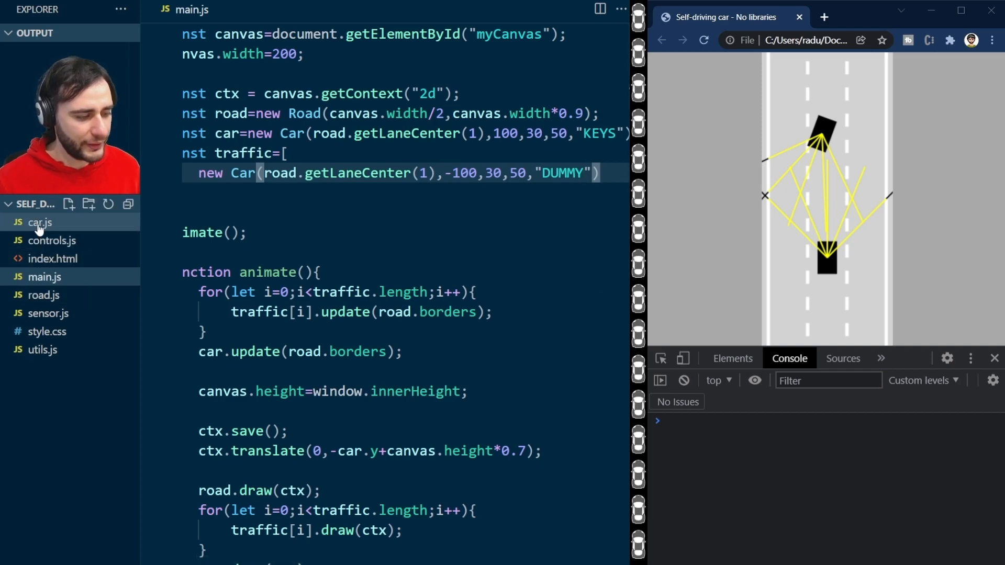
Step: In car.js, add a controlType constructor parameter and pass it into new Controls(controlType)
left_click(38, 222)
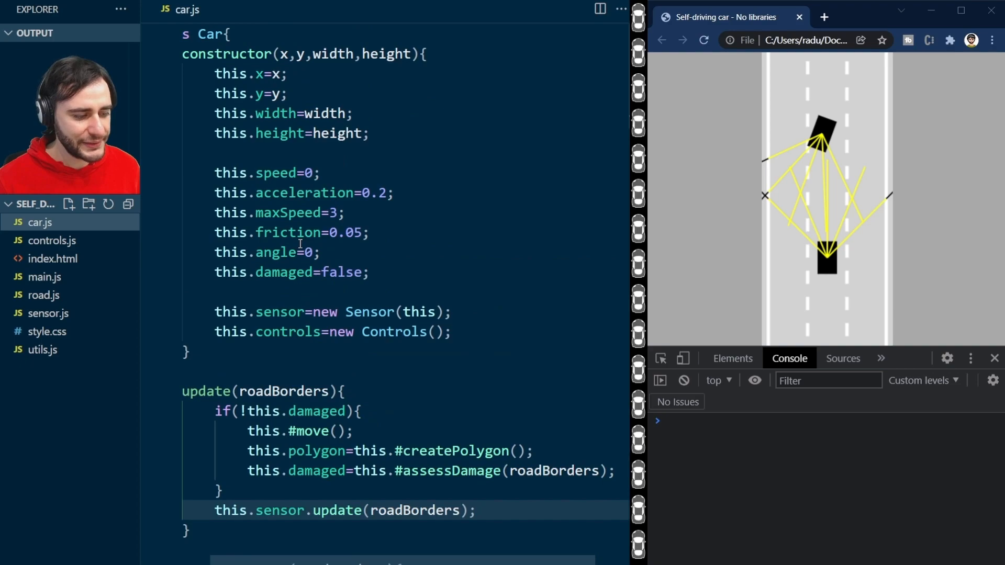
double_click(337, 133)
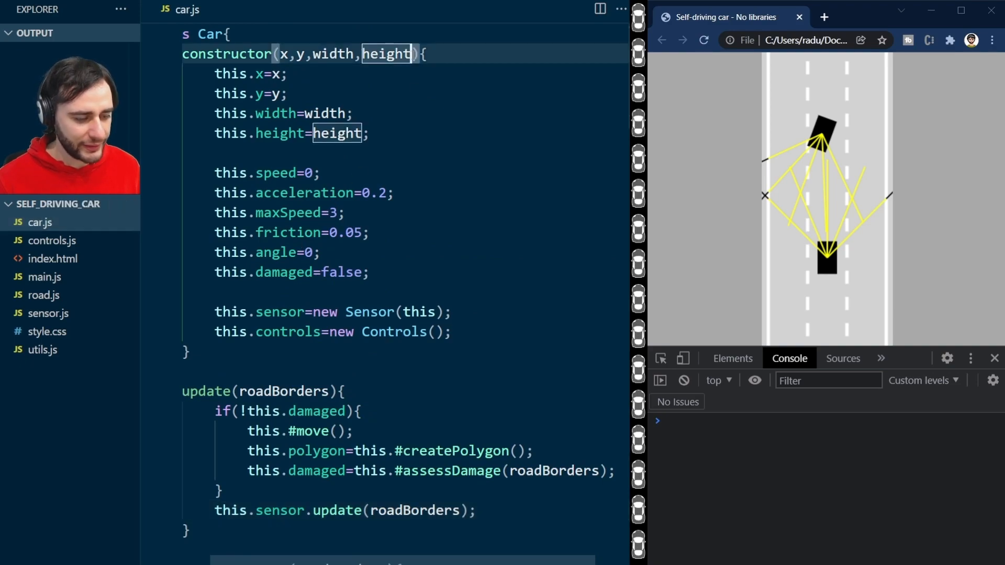
type(",controlType")
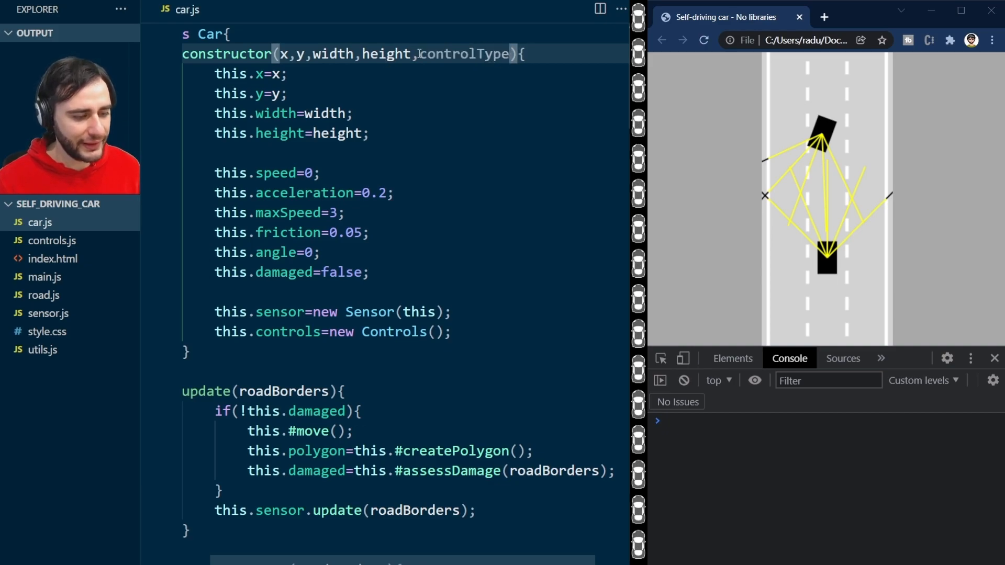
double_click(464, 54)
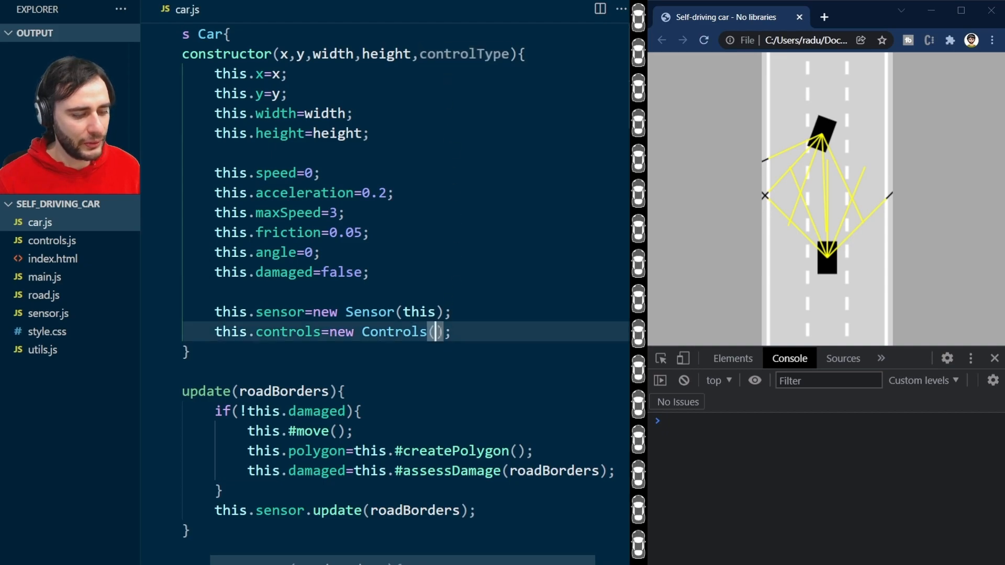
type("controlType")
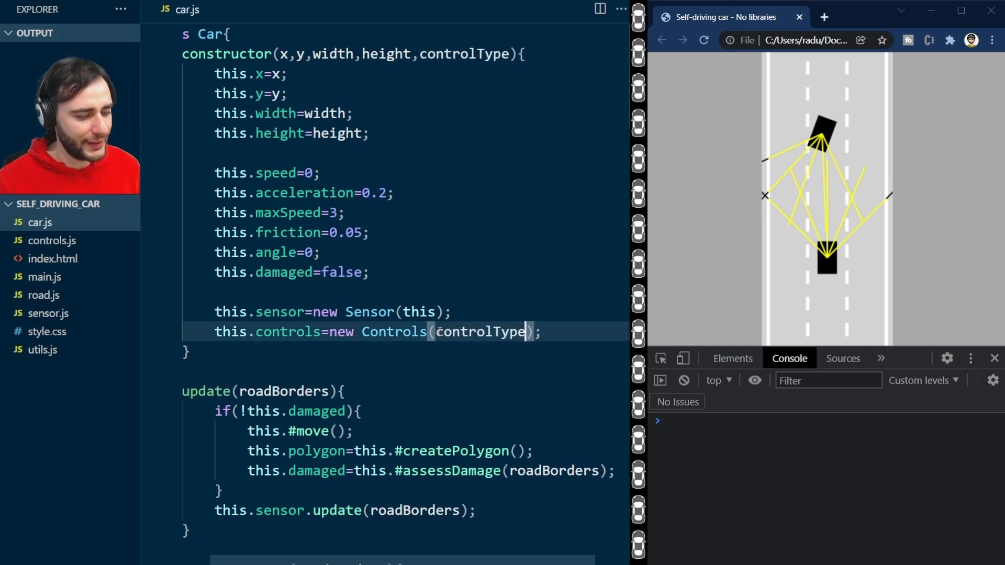
left_click(52, 240)
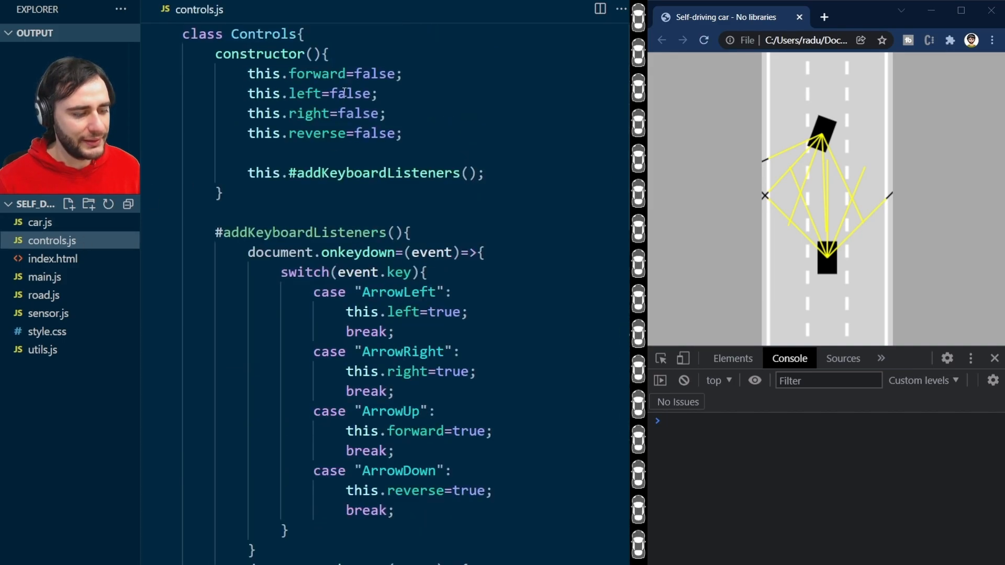
Step: Give Controls a type parameter and wrap addKeyboardListeners in switch(type) case "KEYS" with break
type("type")
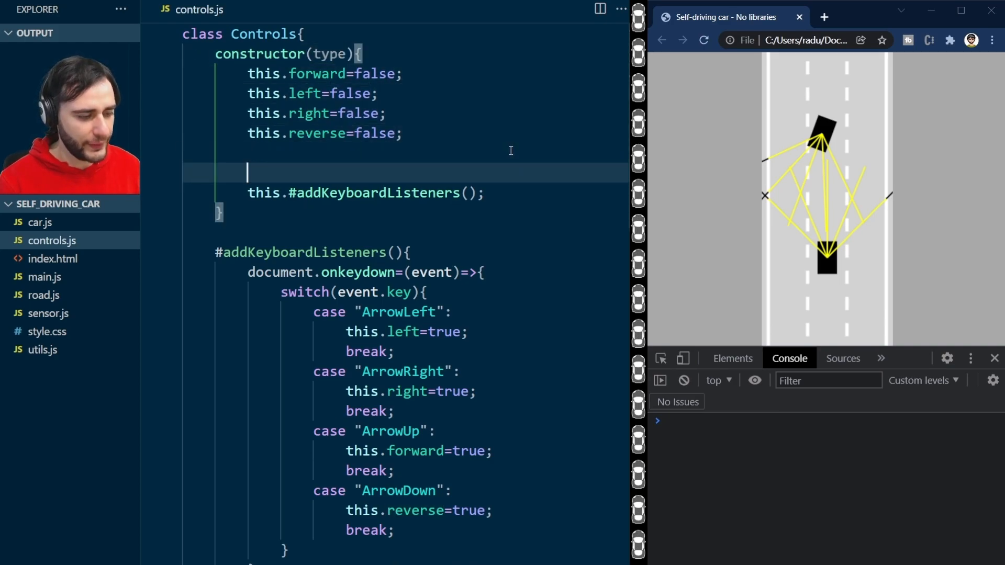
type("switch(type){")
type("case \"KEYS\":")
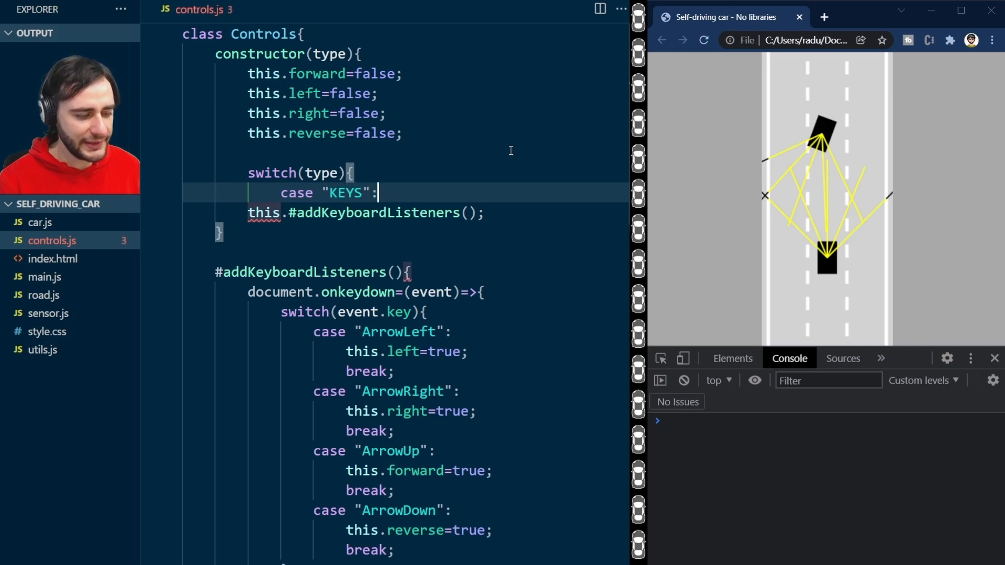
type("b")
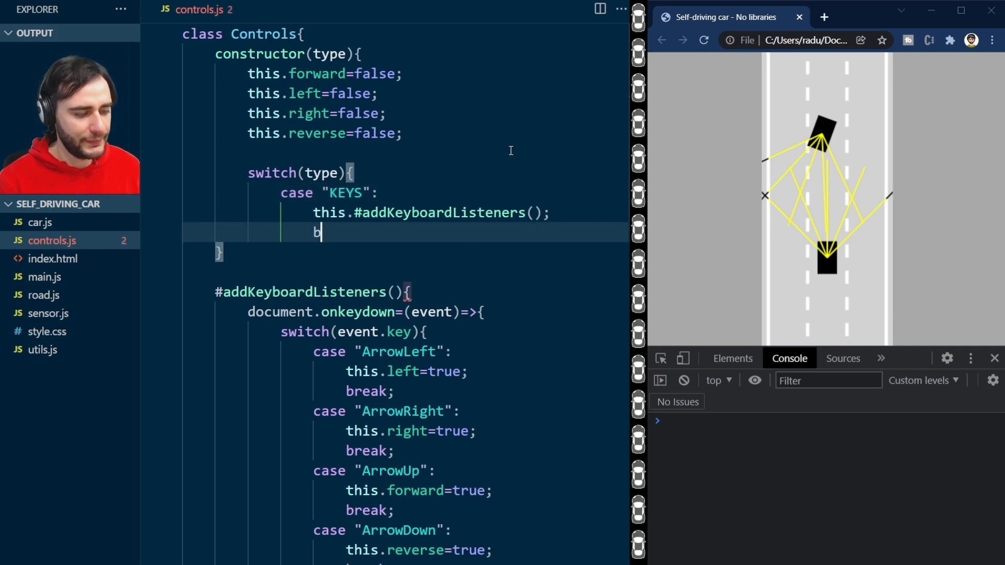
type("reak;")
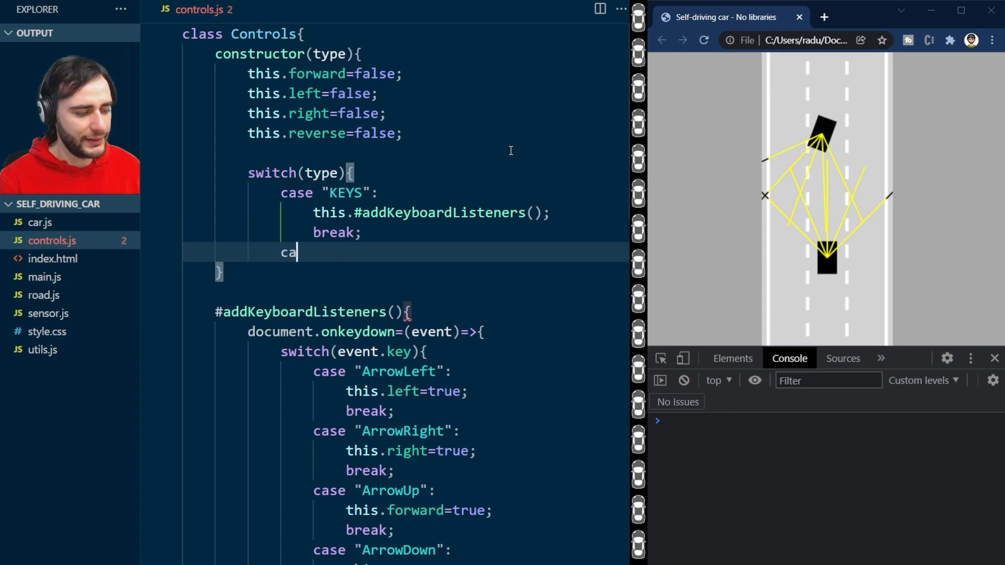
Step: Add case "DUMMY" setting this.forward=true, then return to car.js
type("se \"DUMMY\"")
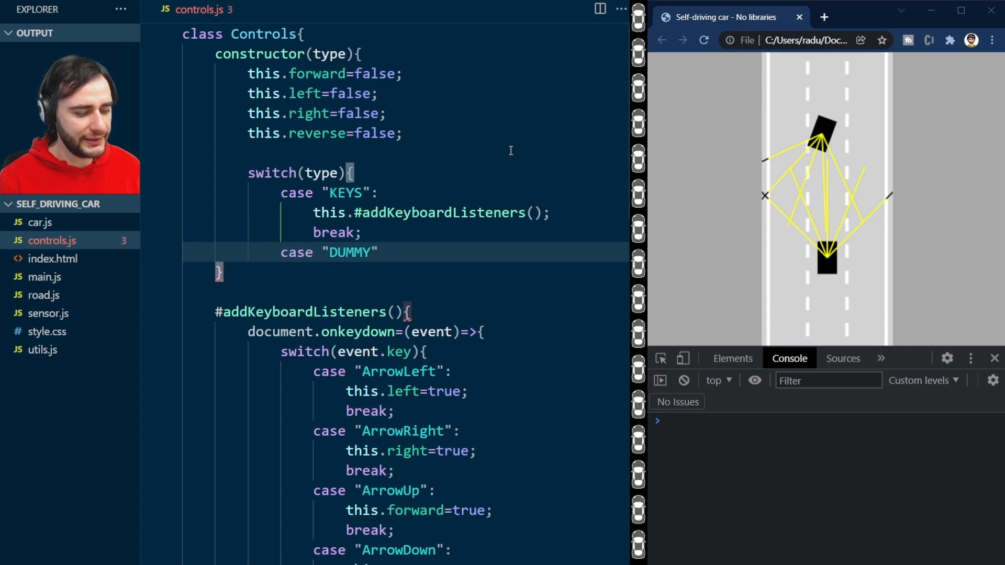
type("this.forwa")
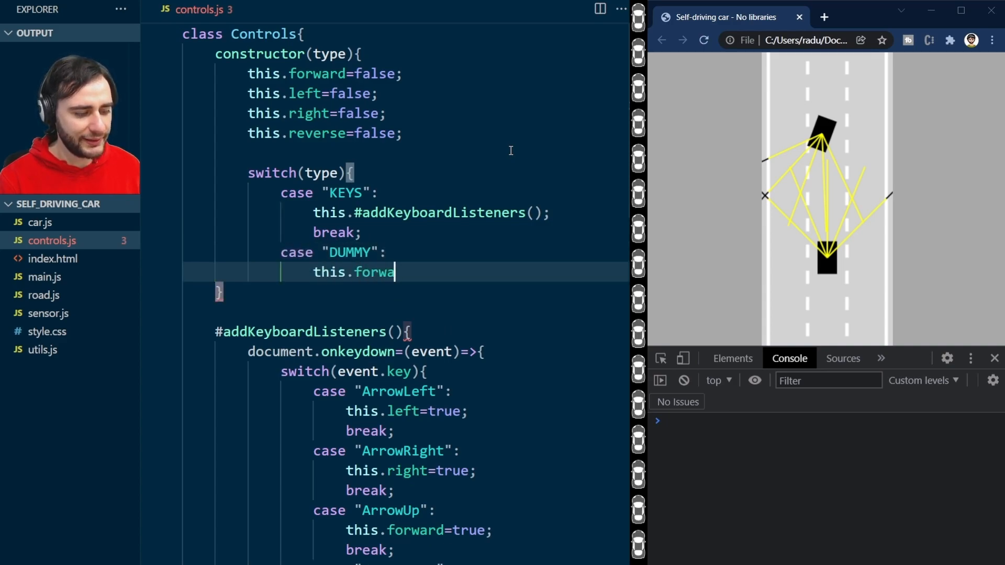
type("rd=true;")
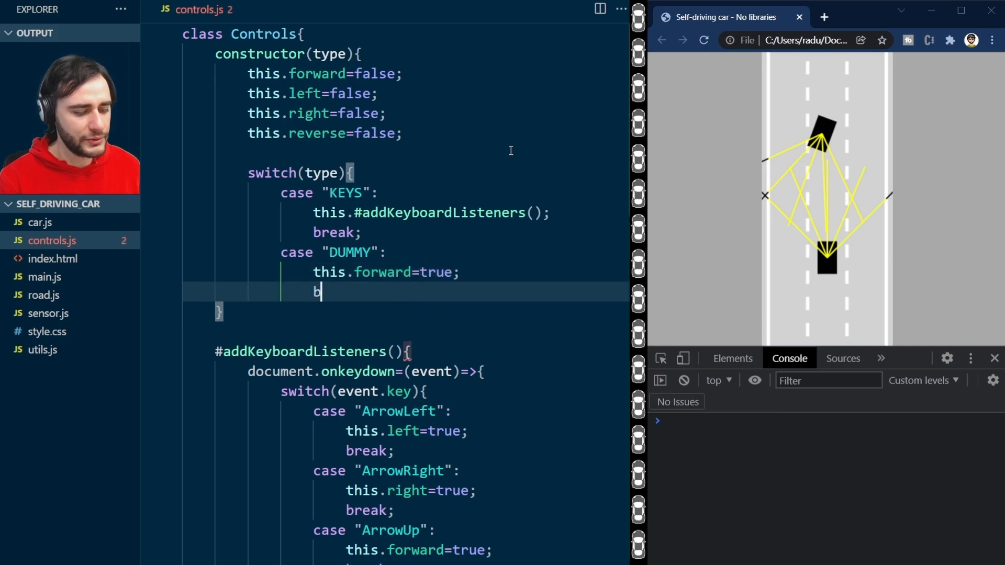
type("reak;")
type("}")
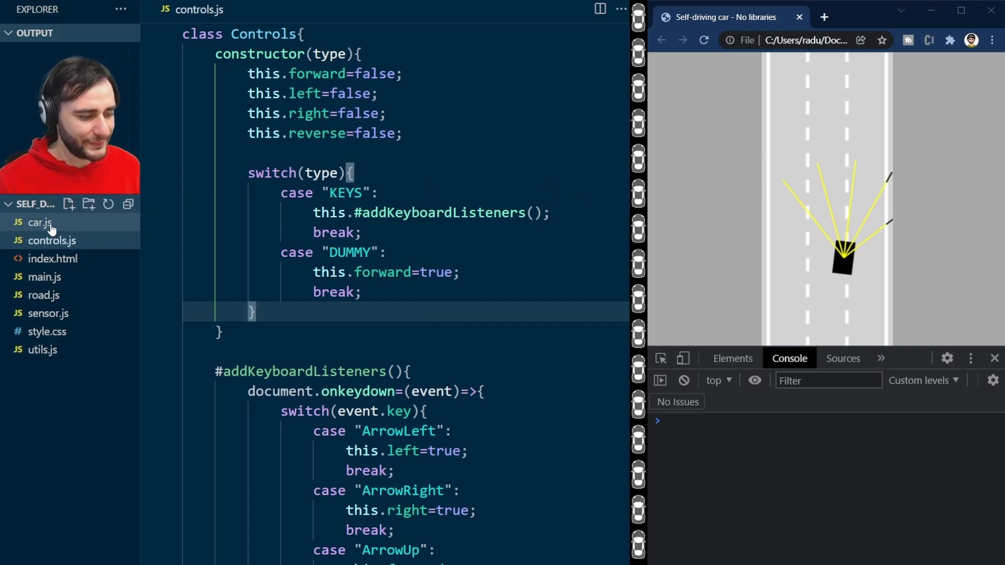
left_click(39, 222)
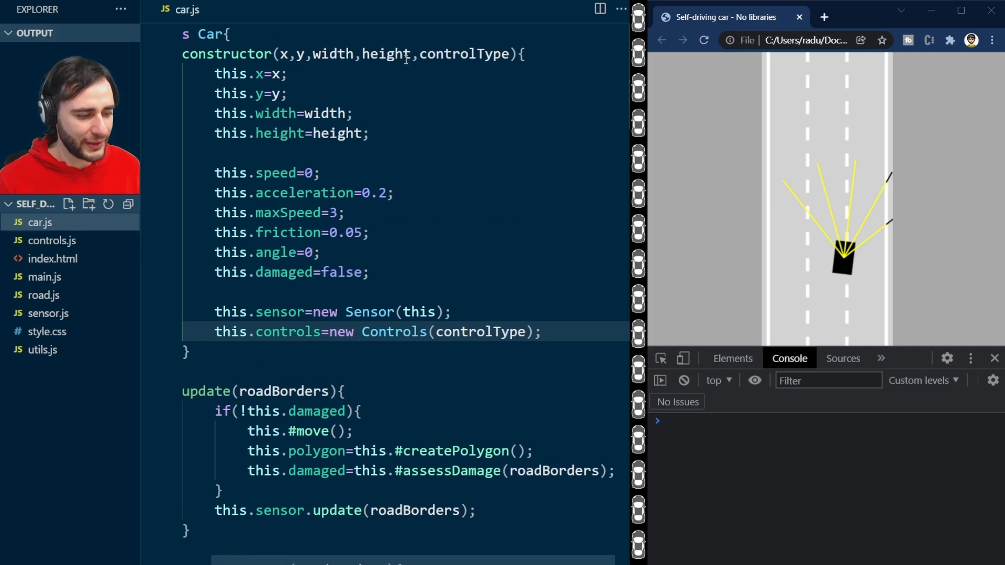
Step: Add a maxSpeed=3 constructor parameter and assign this.maxSpeed=maxSpeed
double_click(463, 54)
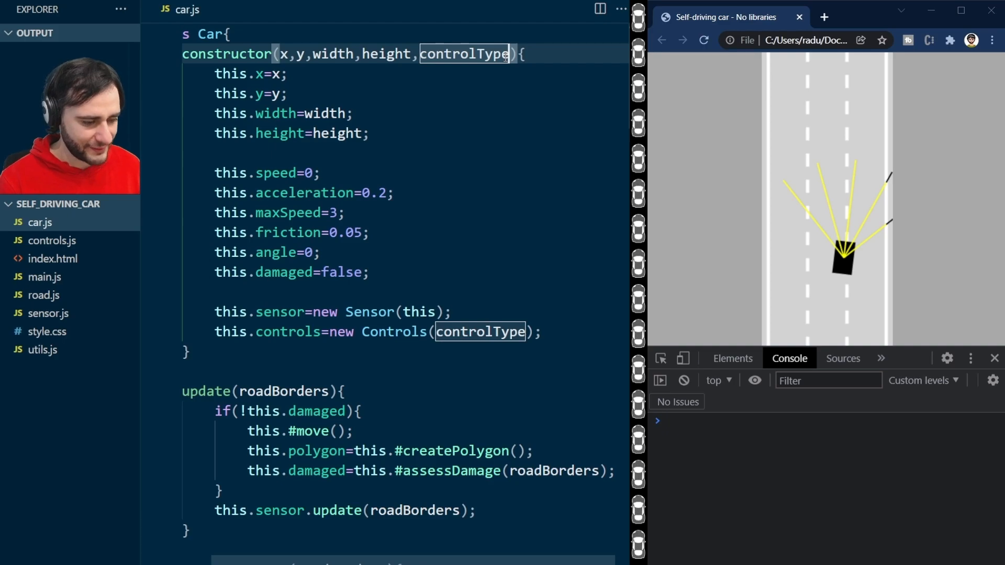
type(",max")
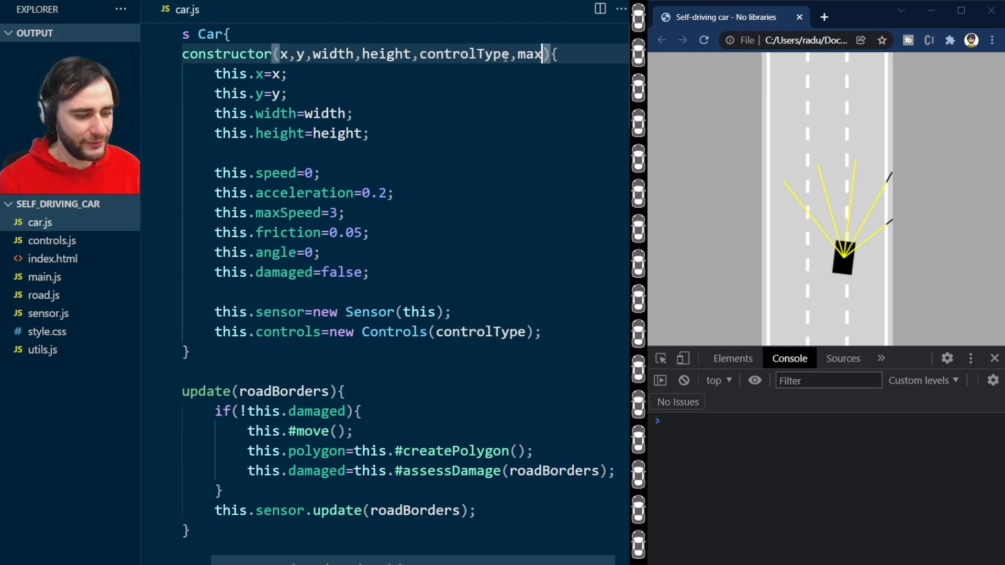
type("Speed")
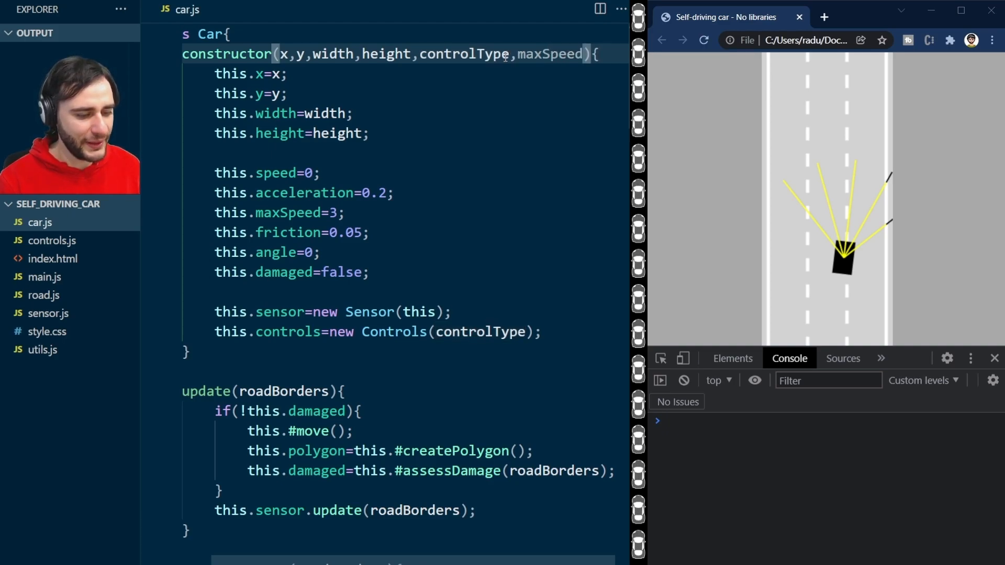
type("=3")
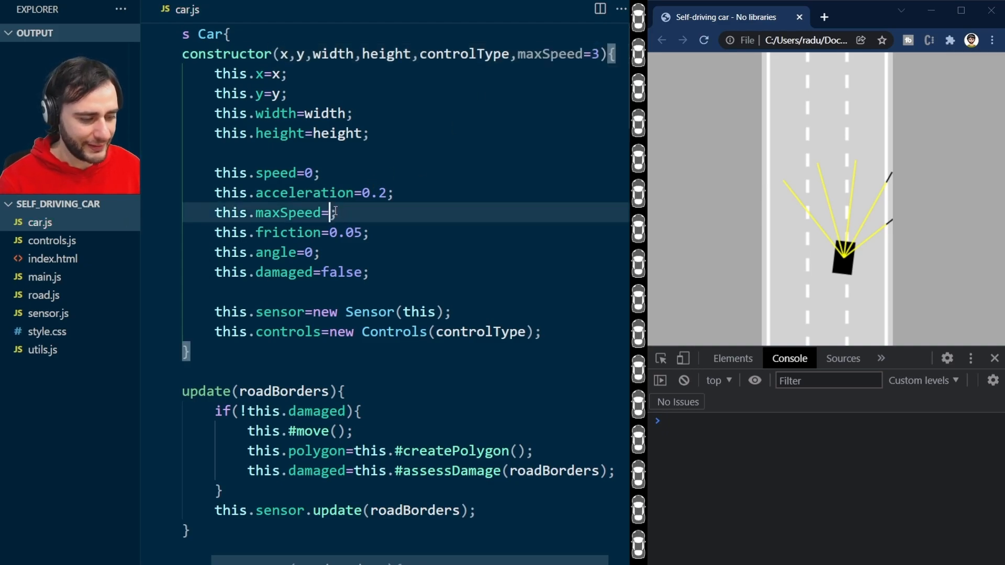
type("maxSpeed")
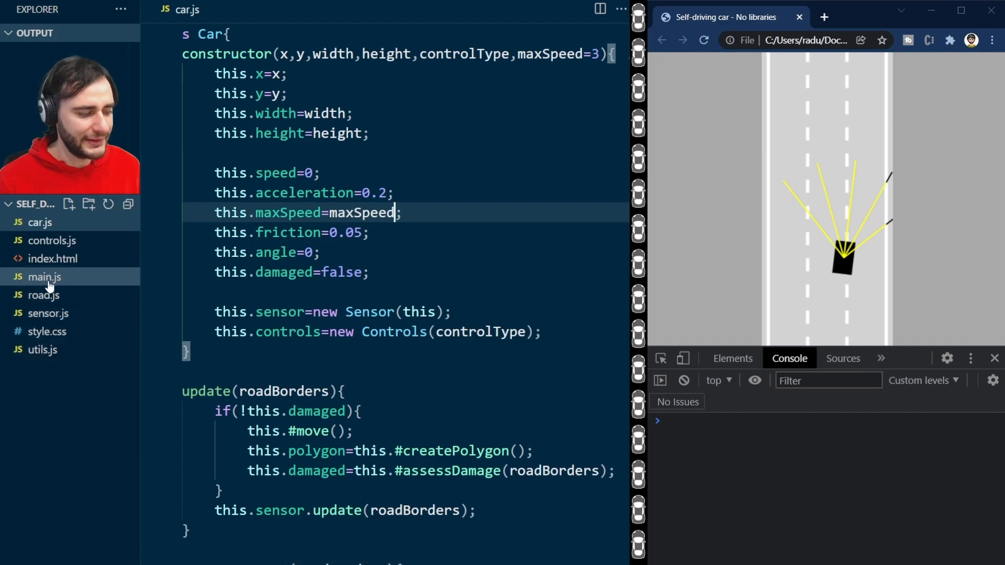
Step: In main.js, give the traffic Car a maxSpeed argument of 2 after "DUMMY"
left_click(44, 276)
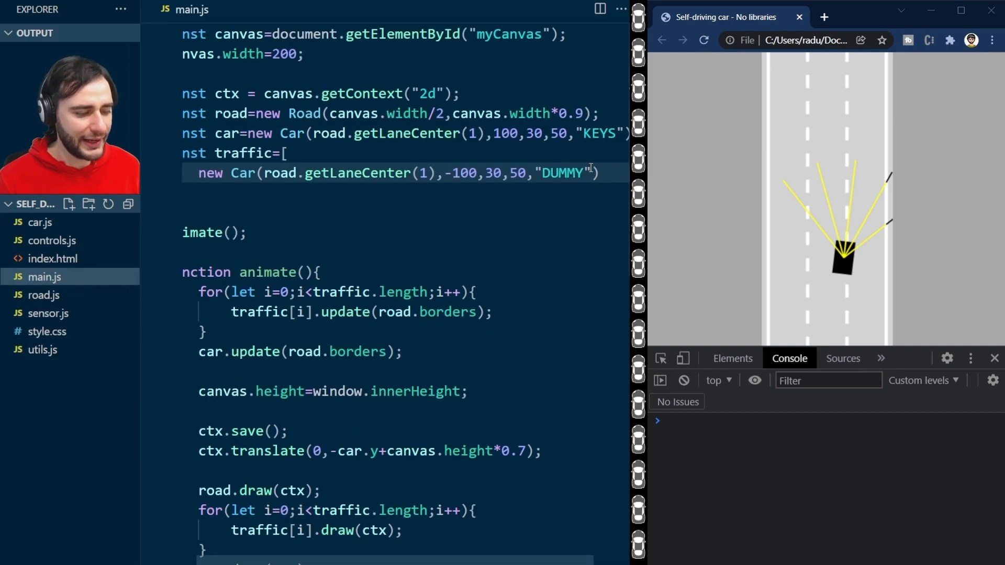
type(",")
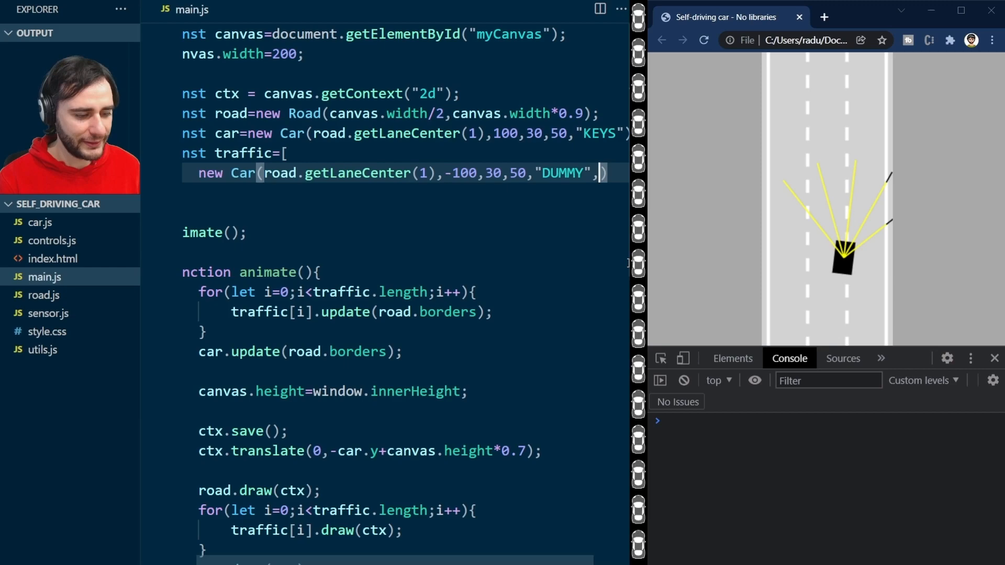
type("2")
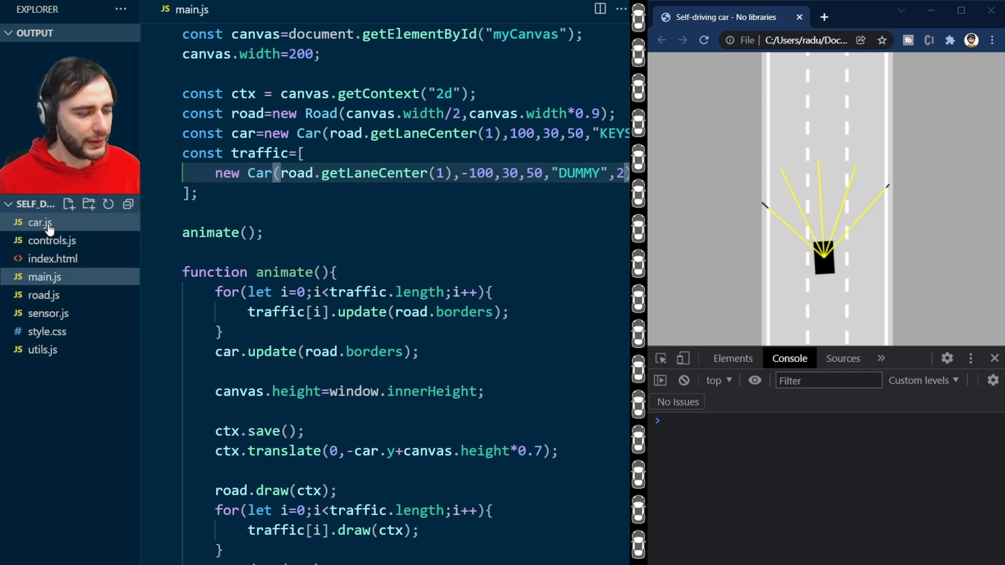
Step: In car.js, create the sensor only inside if(controlType!="DUMMY"){ }
left_click(38, 222)
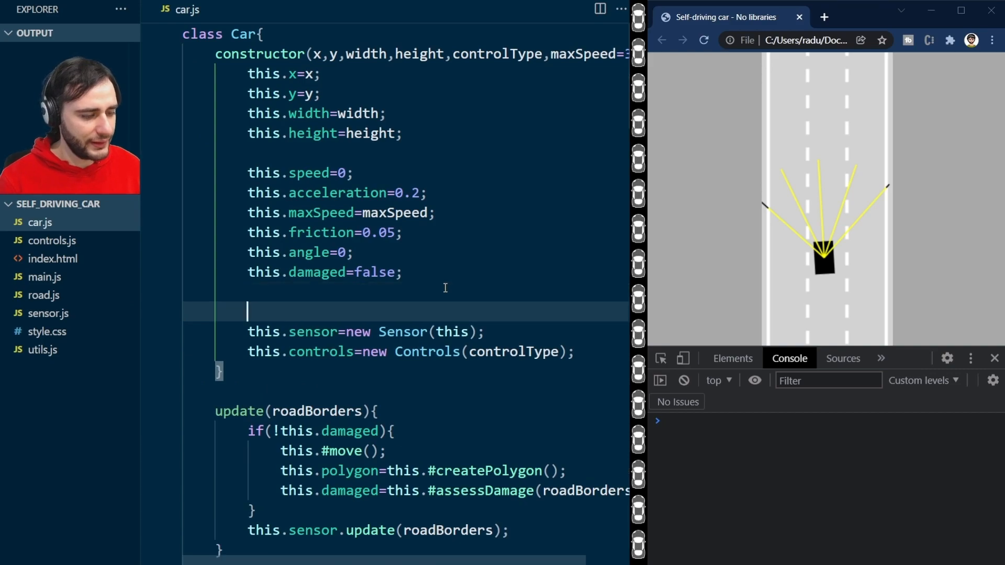
type("if(control")
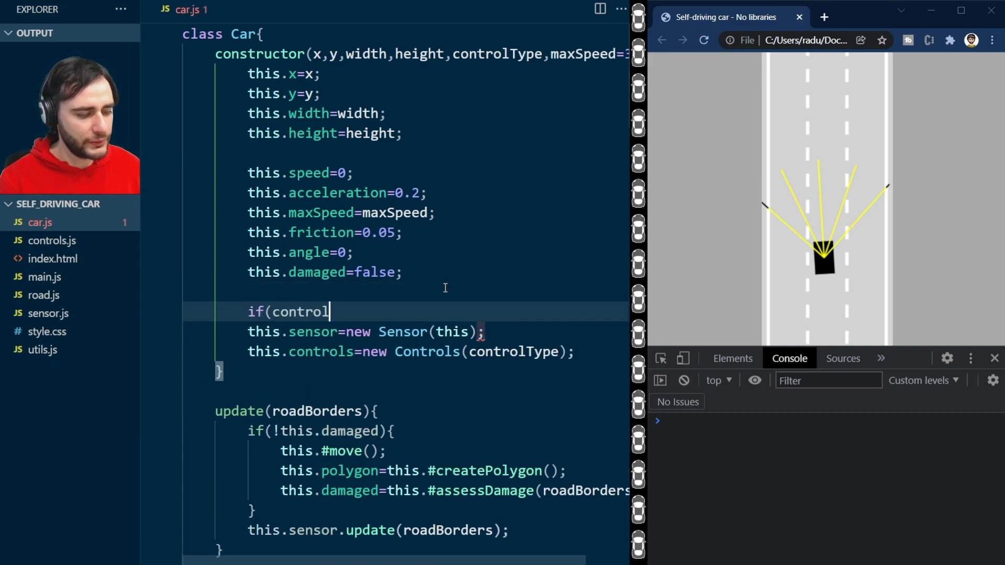
type("Type")
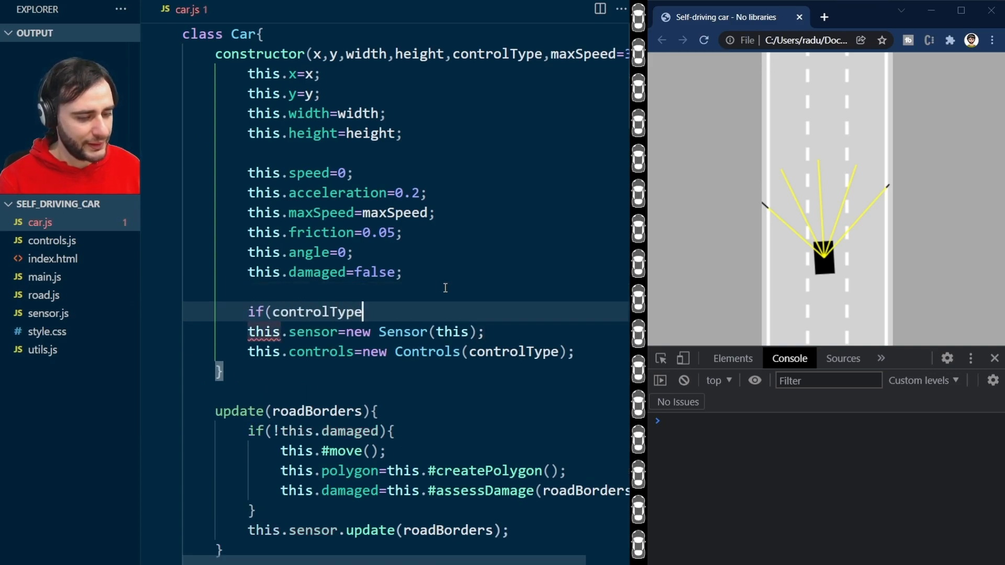
type("!=")
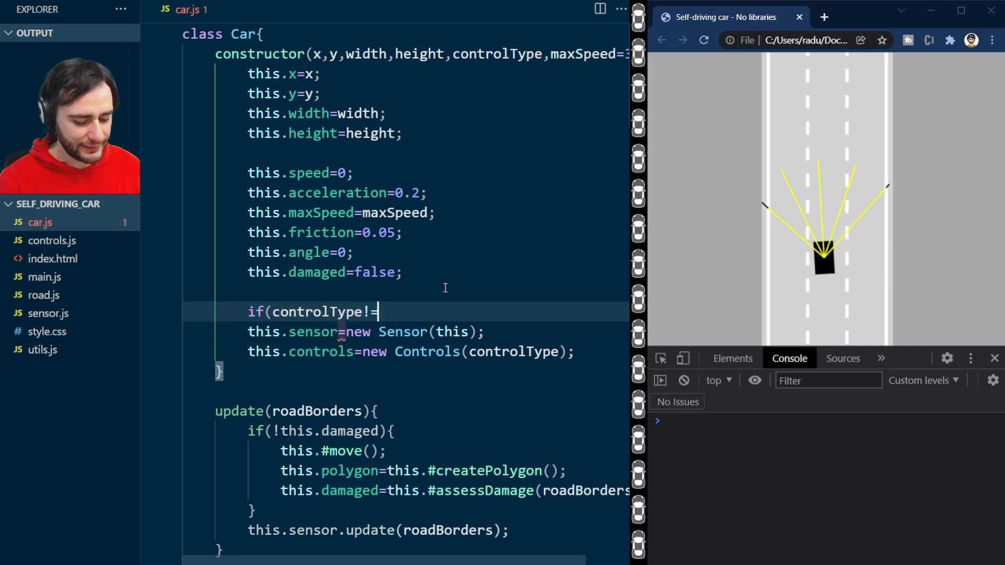
type("\"DUMMY\"")
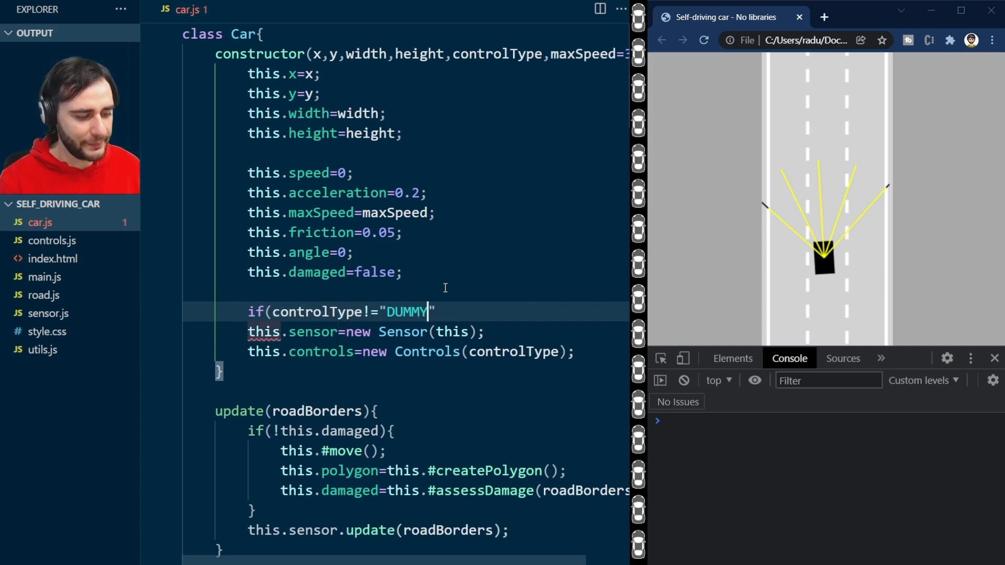
type("){")
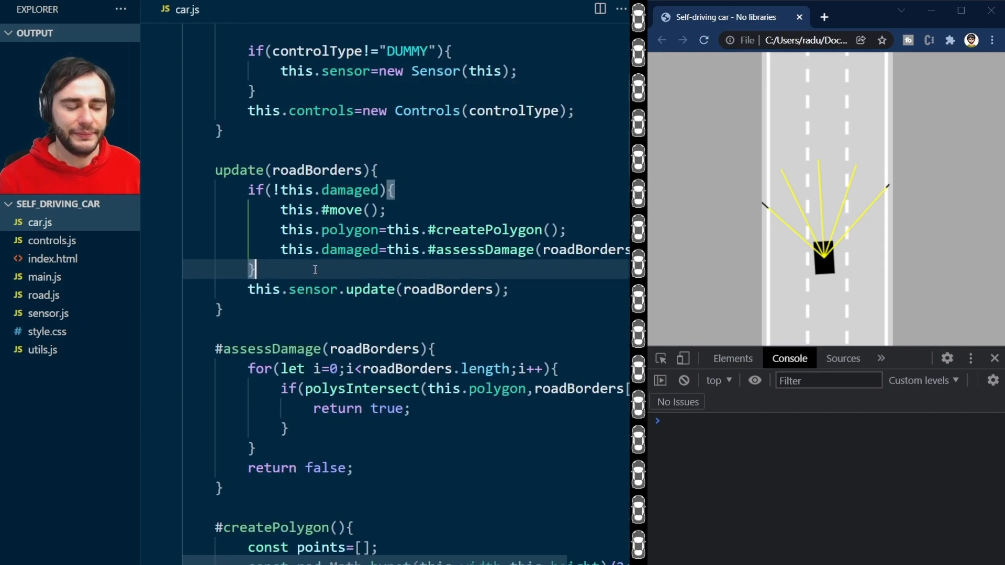
Step: Wrap the sensor's update and draw calls in if(this.sensor){ } and save car.js
type("if")
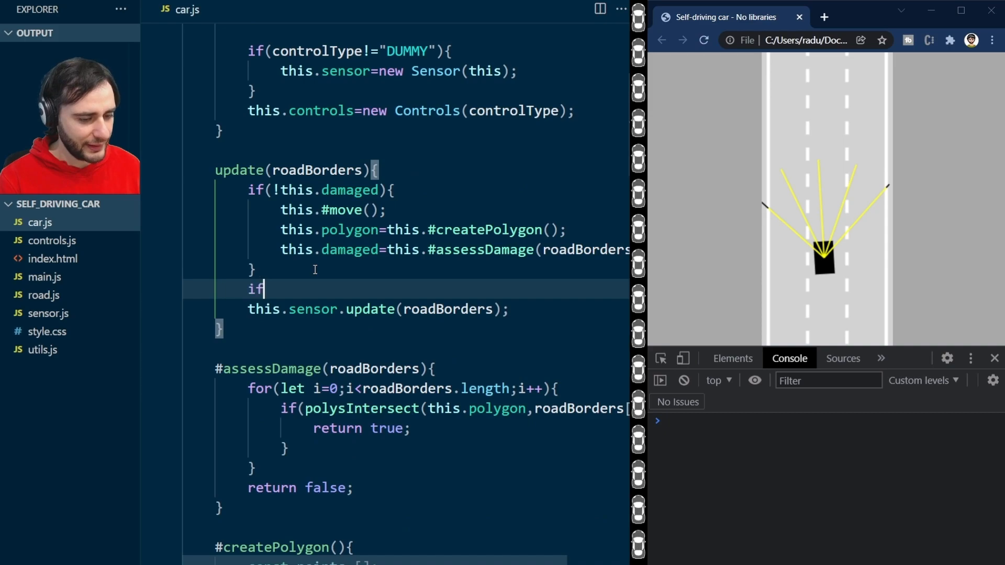
type("(this.senso")
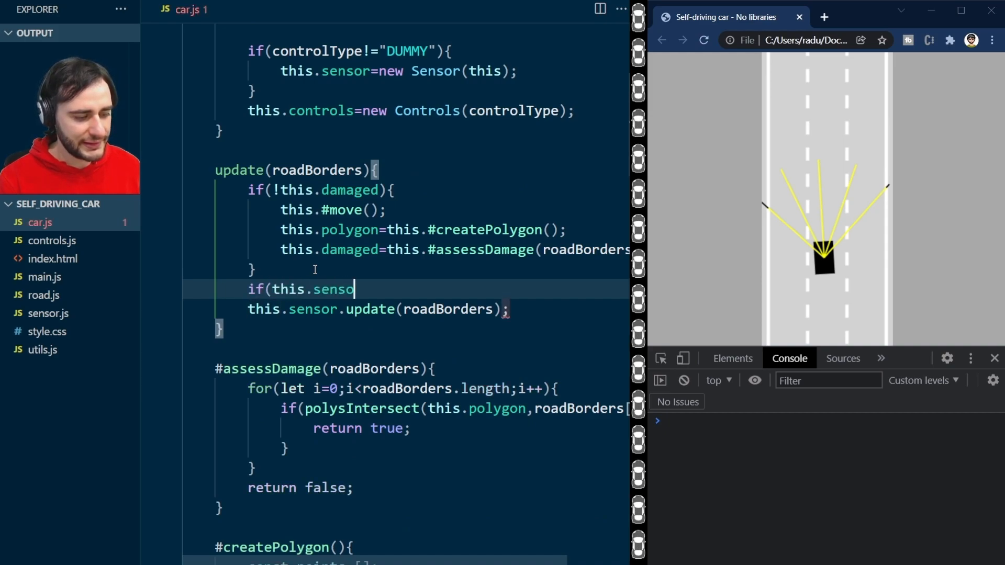
type("r){")
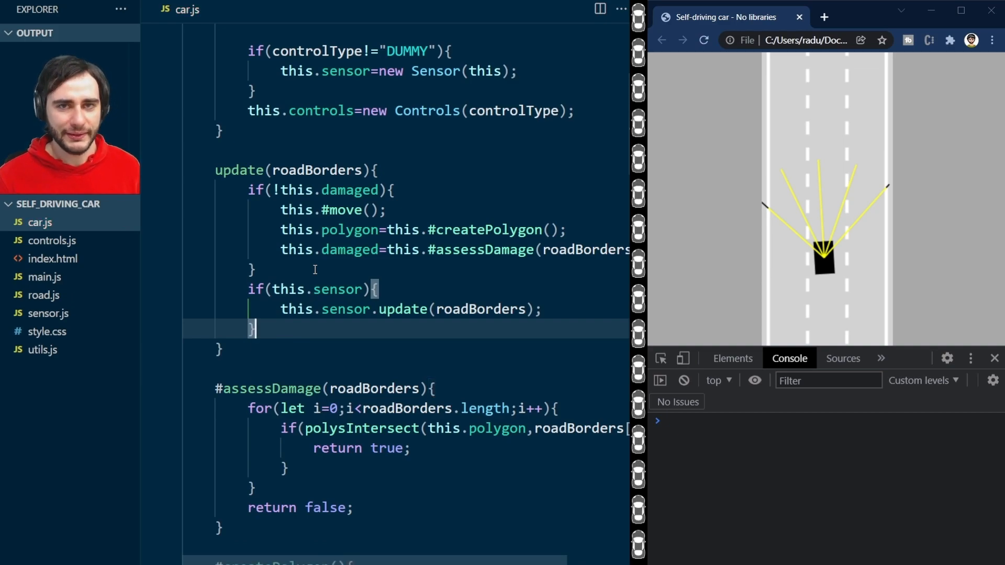
scroll("down", 3)
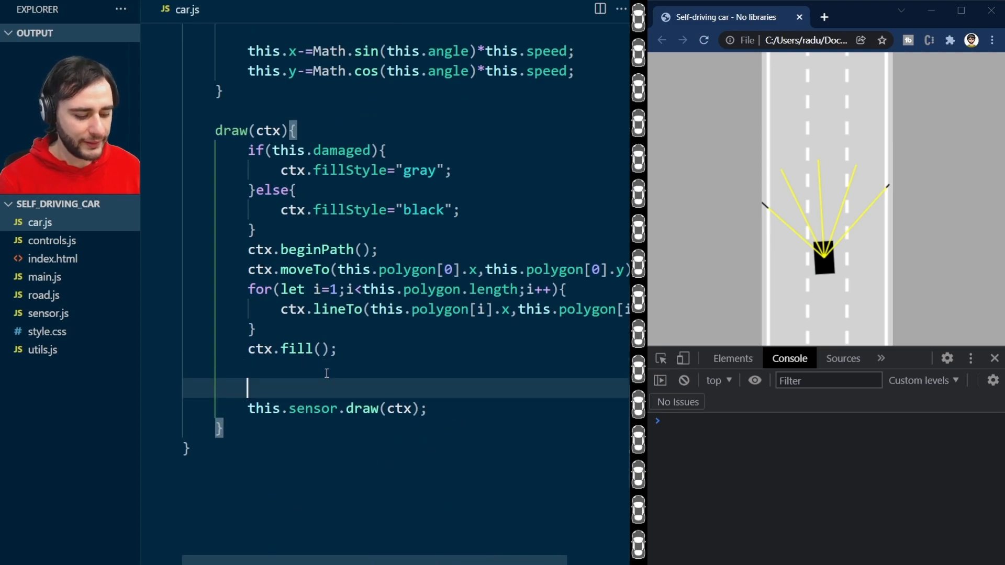
type("if(this.")
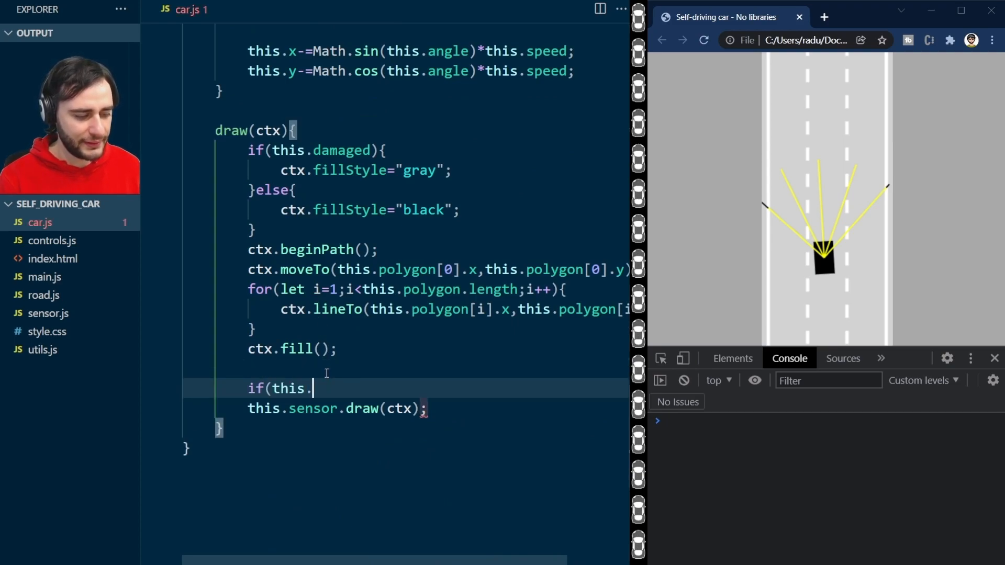
type("sensor){")
type("}")
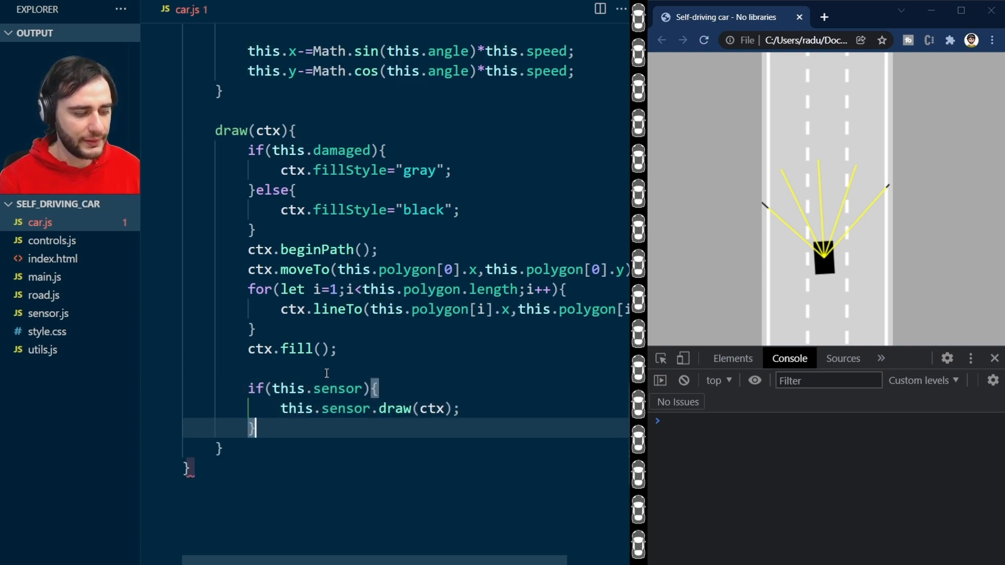
key("ctrl+s")
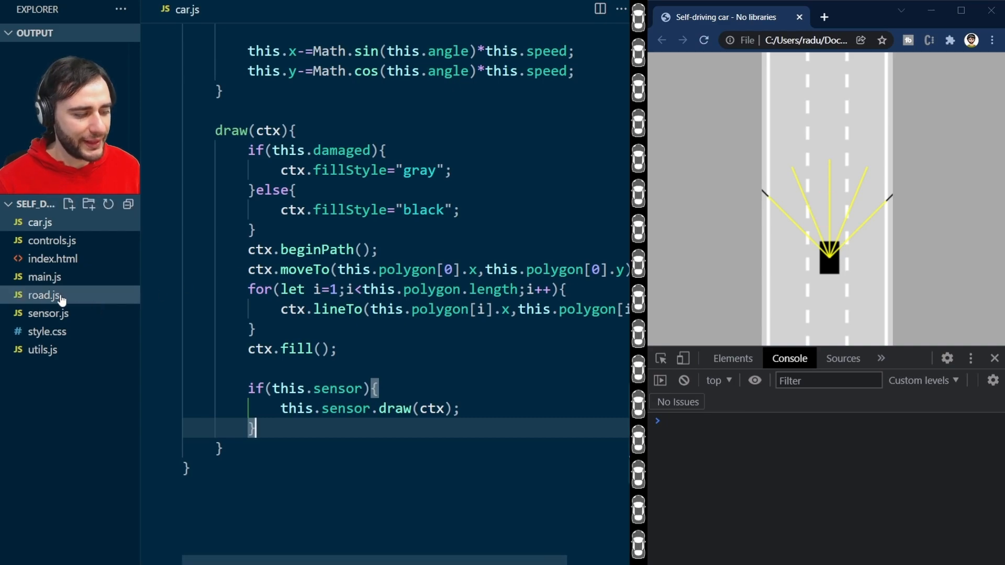
Step: Change car.update to take (road.borders,traffic) and traffic[i].update to take (road.borders,[])
left_click(45, 276)
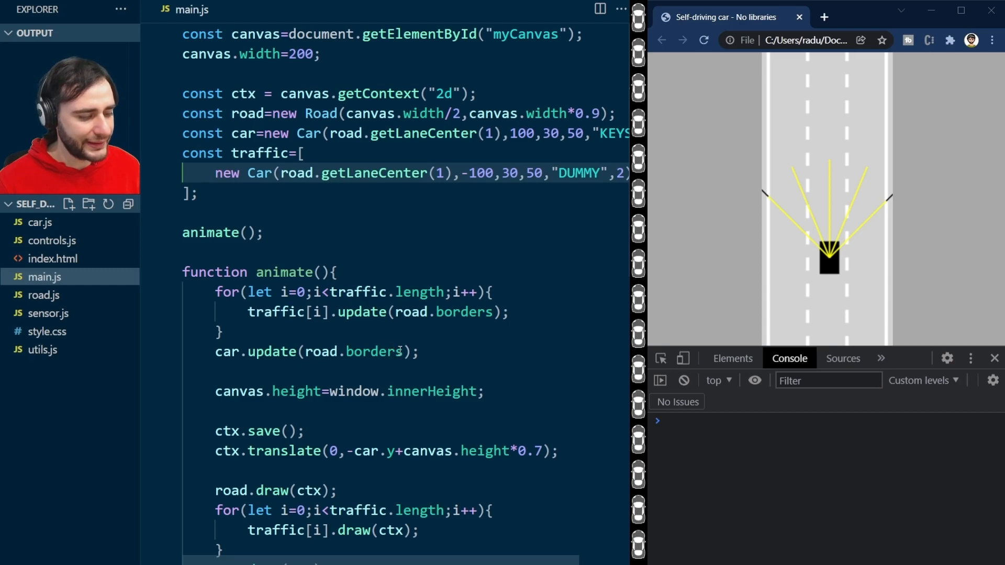
double_click(374, 352)
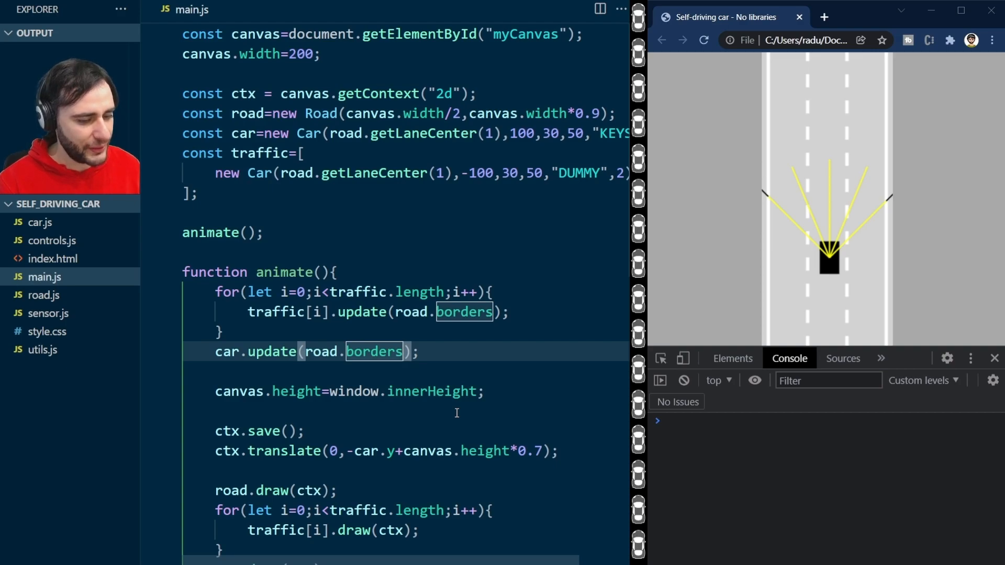
type(",tra")
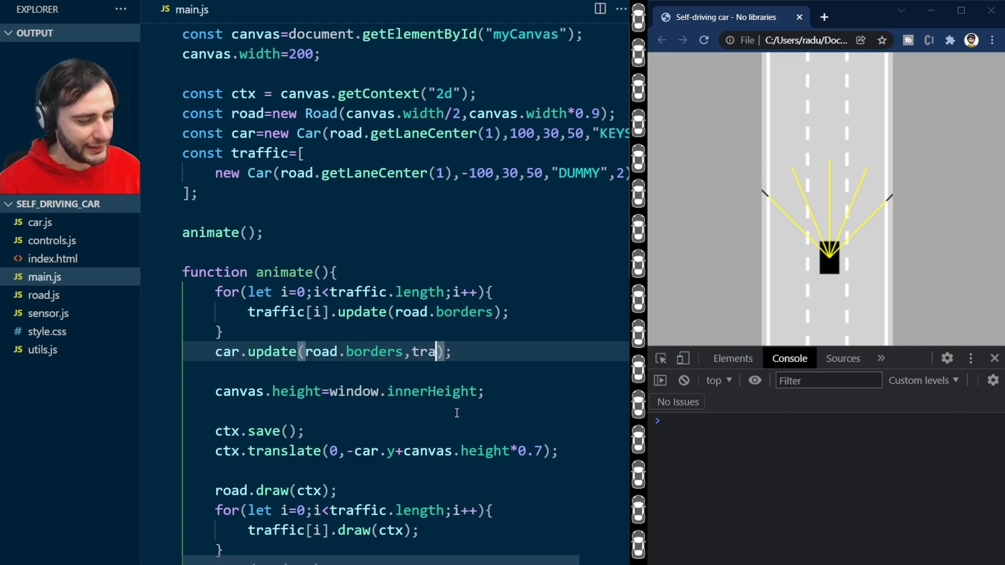
type("ffic")
left_click(406, 313)
type(",")
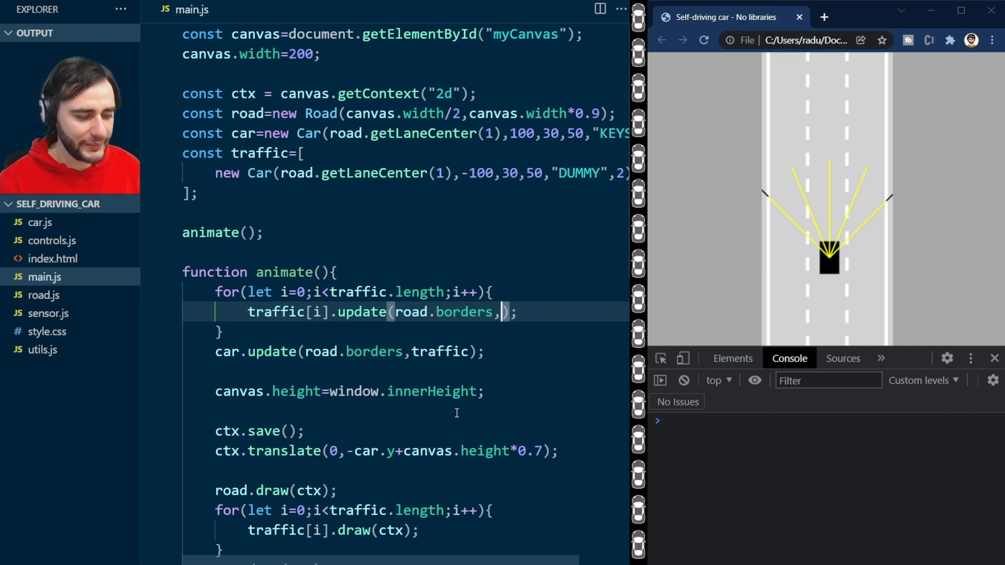
type("[]")
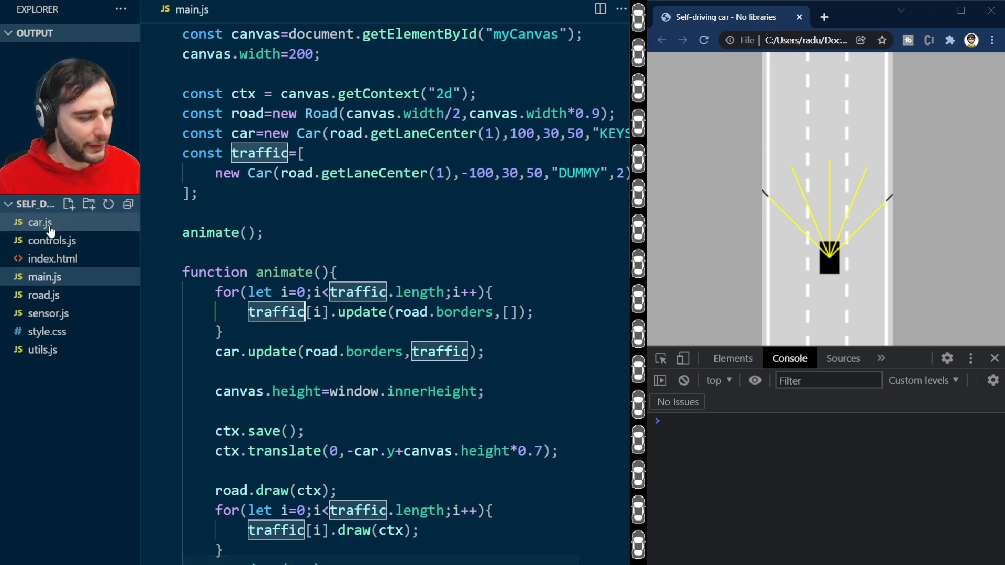
Step: In car.js give update() a traffic parameter and pass traffic into #assessDamage and this.sensor.update
left_click(39, 222)
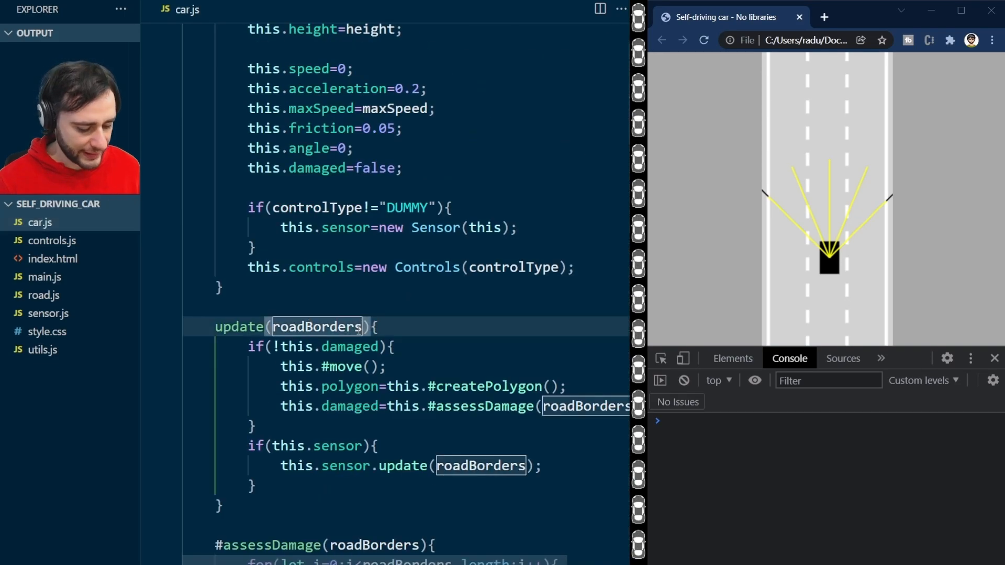
type(",traffic")
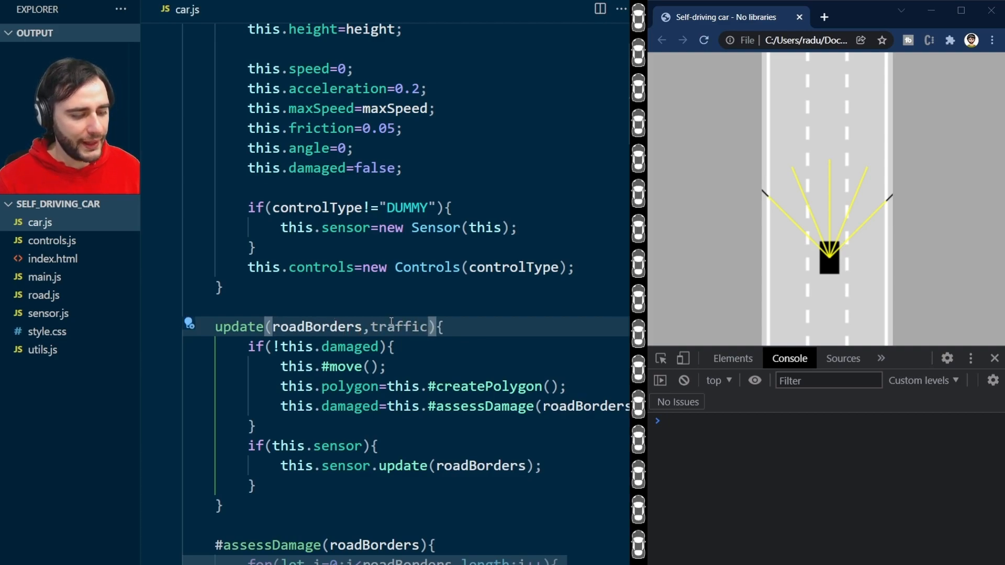
double_click(397, 327)
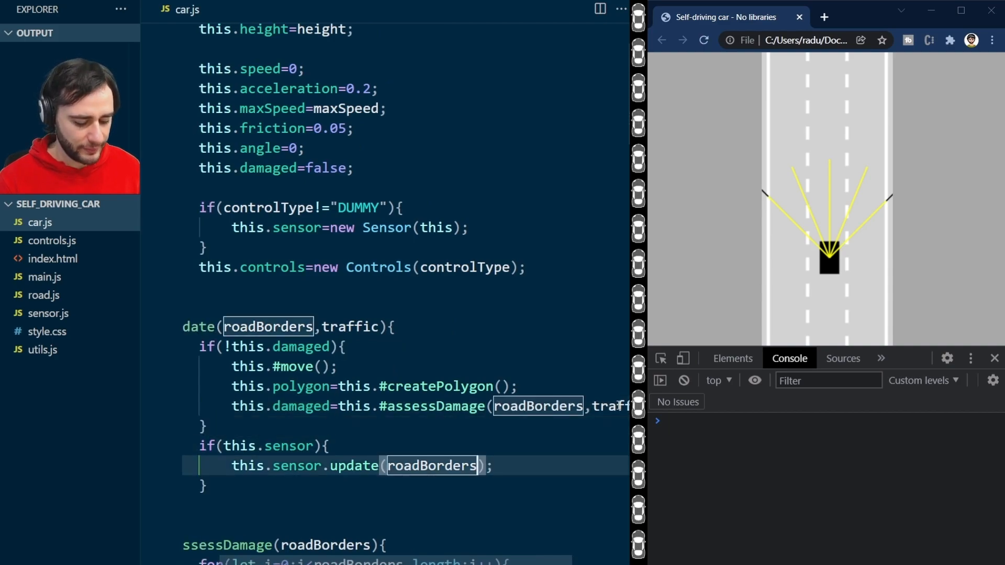
type(",traffic")
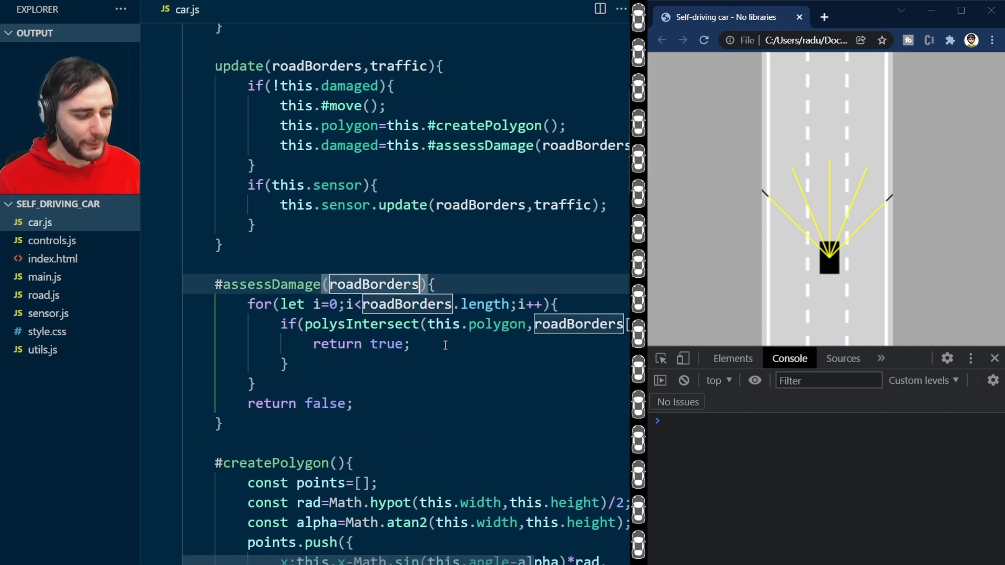
Step: Add traffic to #assessDamage and loop over traffic calling polysIntersect(this.polygon, traffic[i].polygon)
type(",traffic")
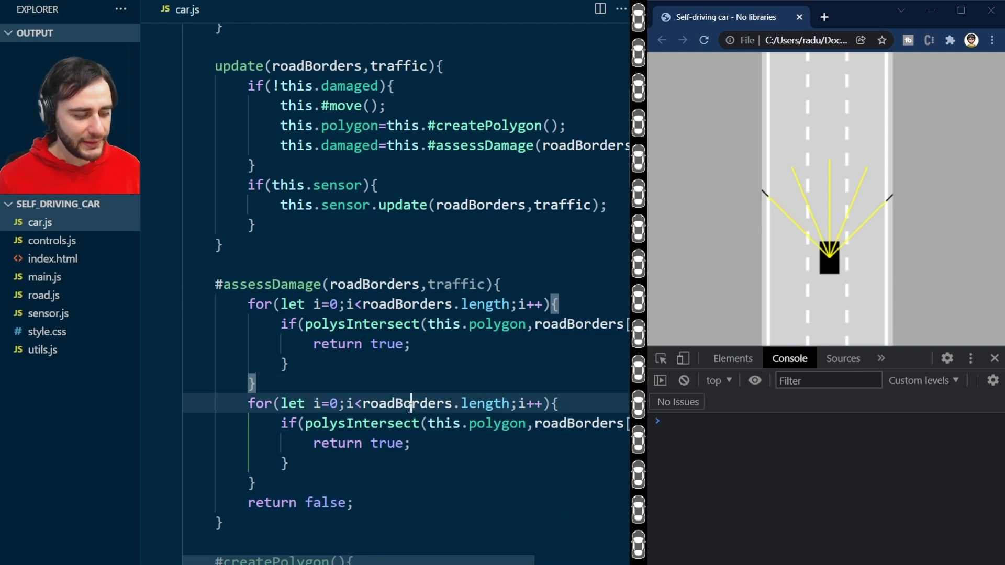
double_click(406, 403)
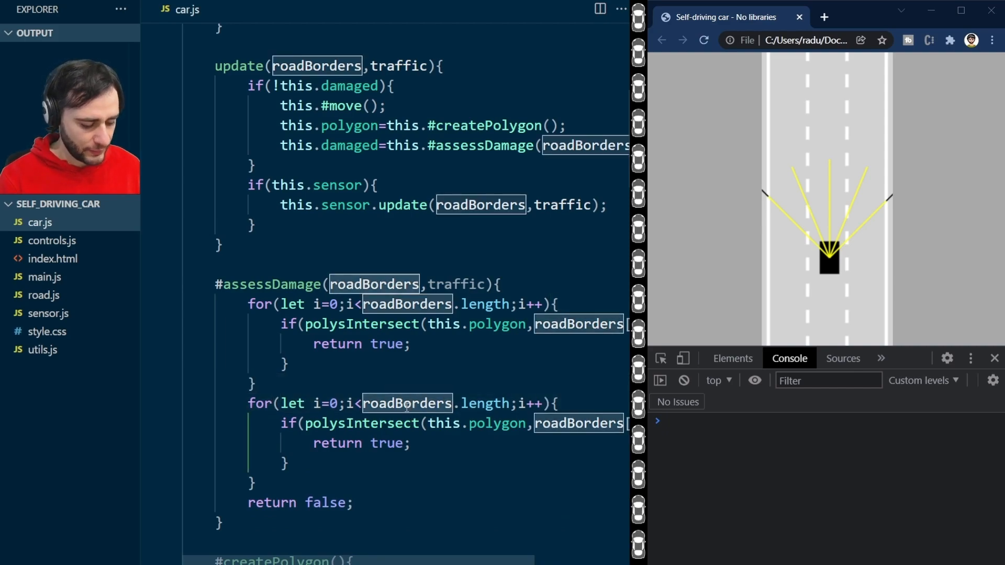
type("traffic")
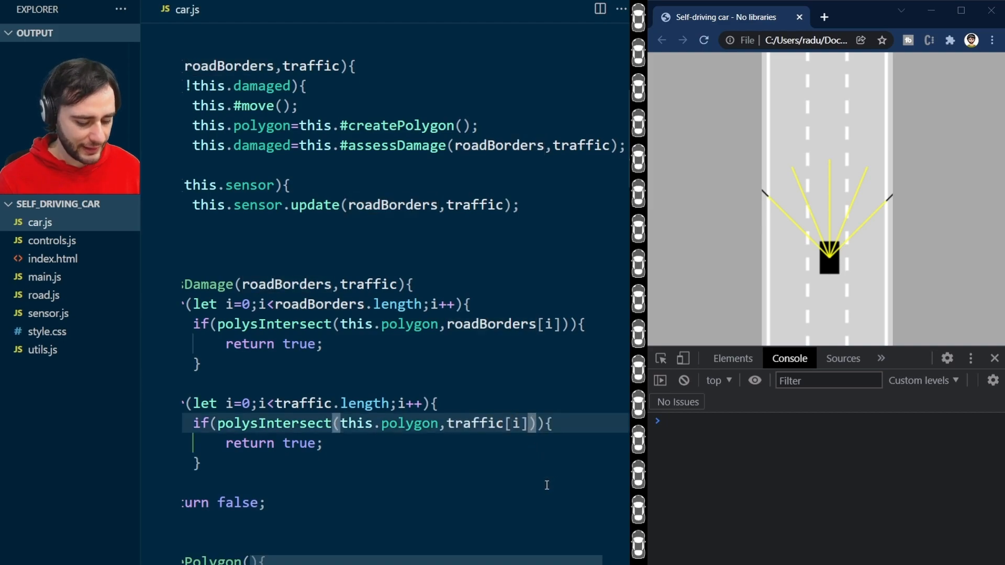
type(".polygon")
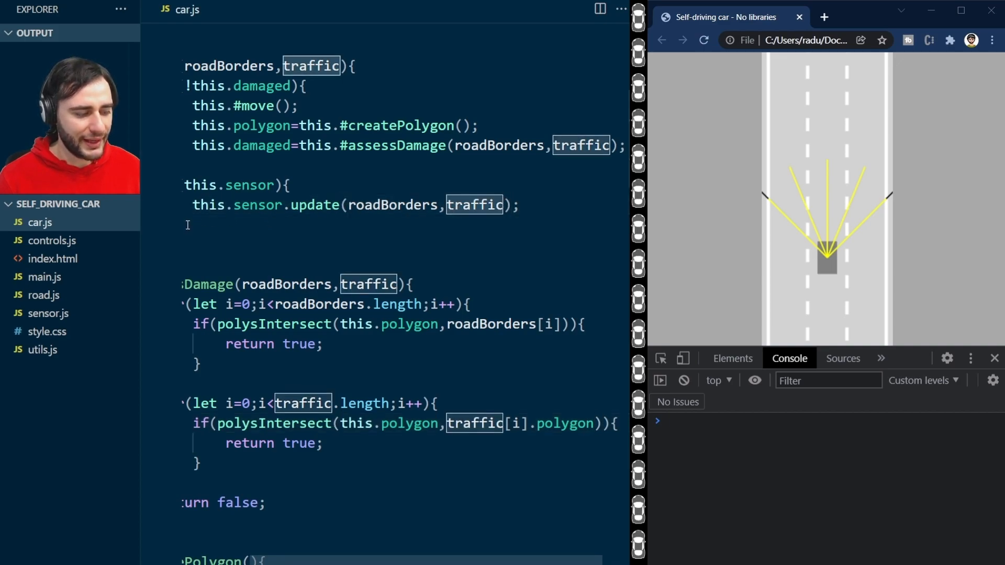
Step: In sensor.js add traffic to update() and to the #getReading call and its parameter list
left_click(47, 313)
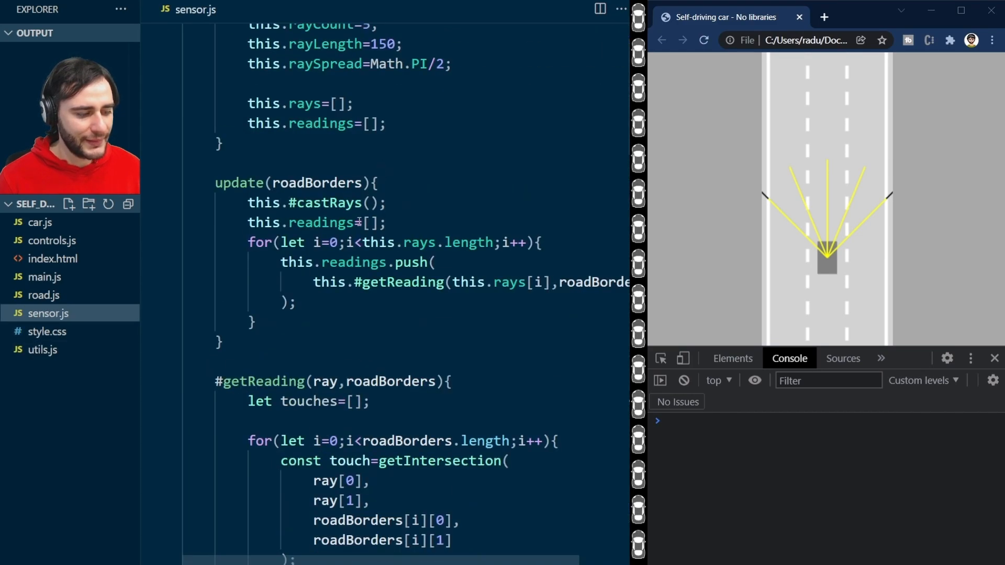
type(",")
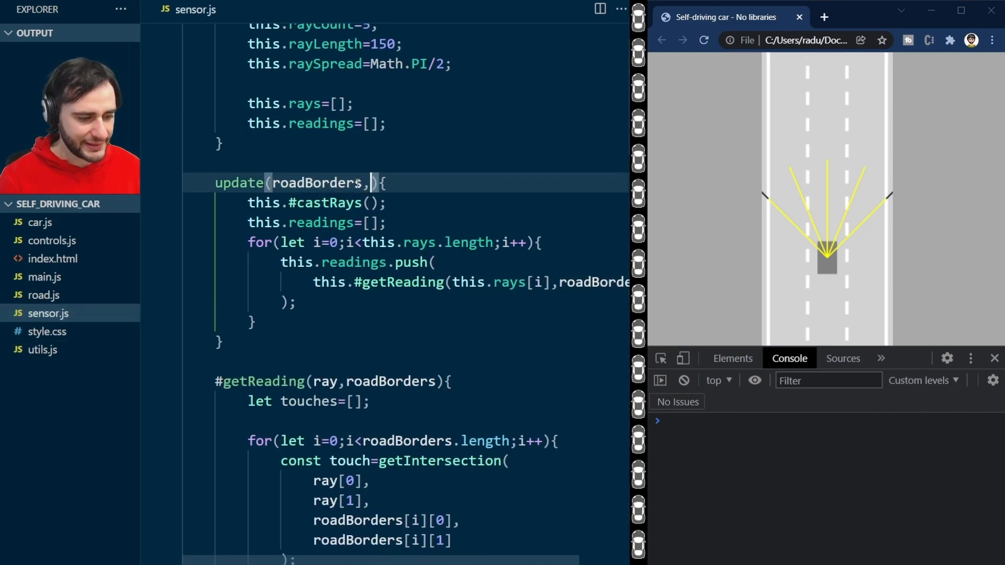
type("traffic")
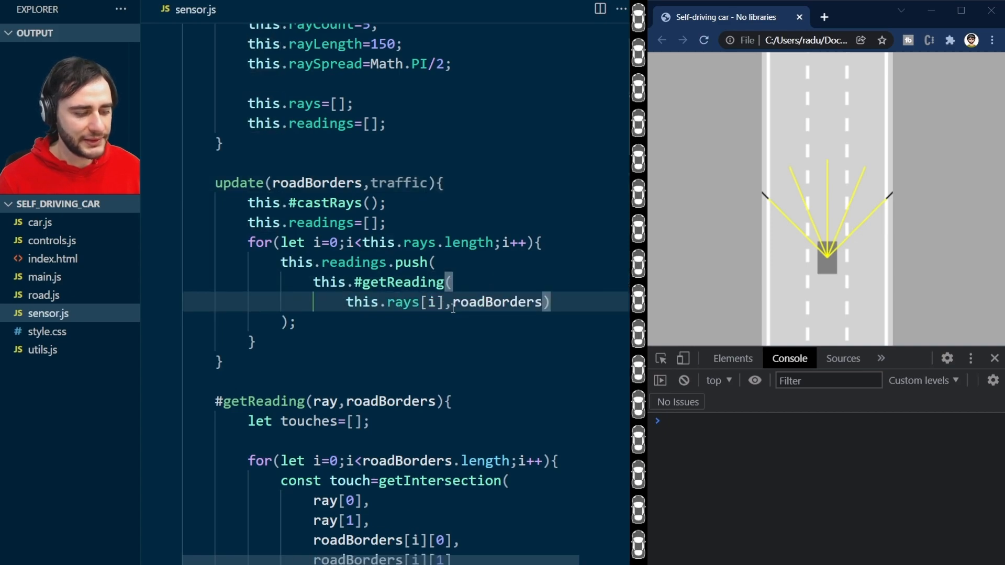
key("Enter")
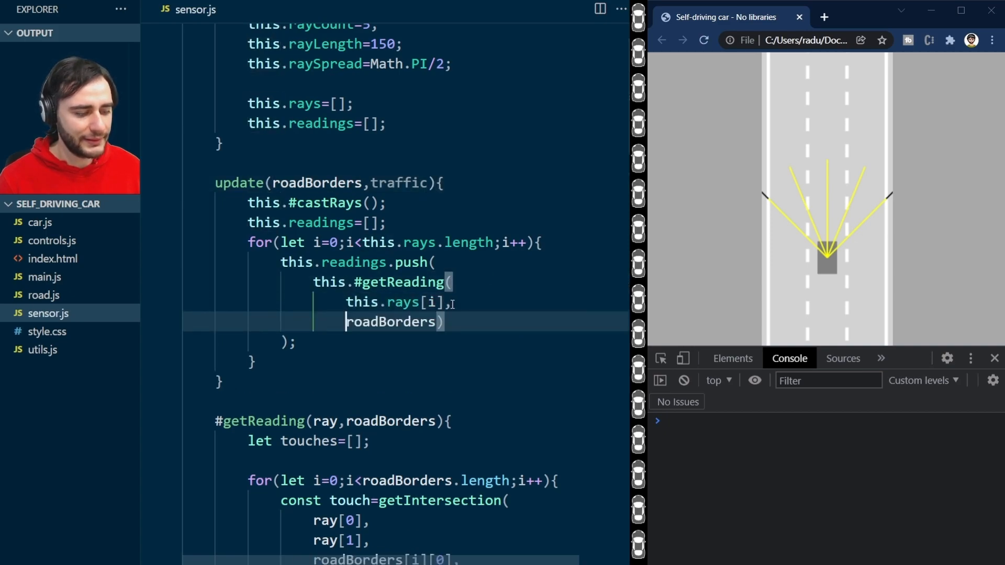
double_click(390, 322)
type("traffic)")
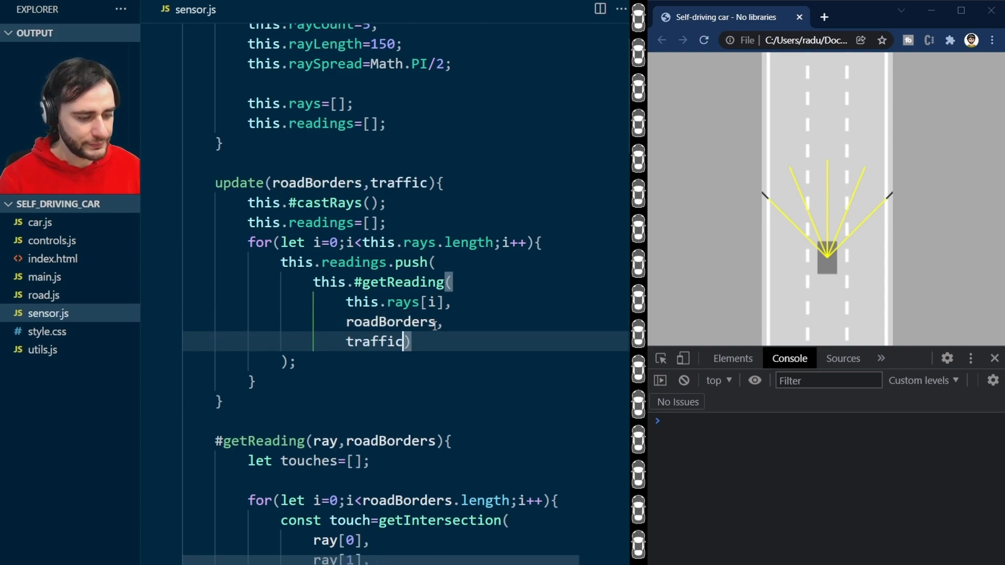
scroll("down", 3)
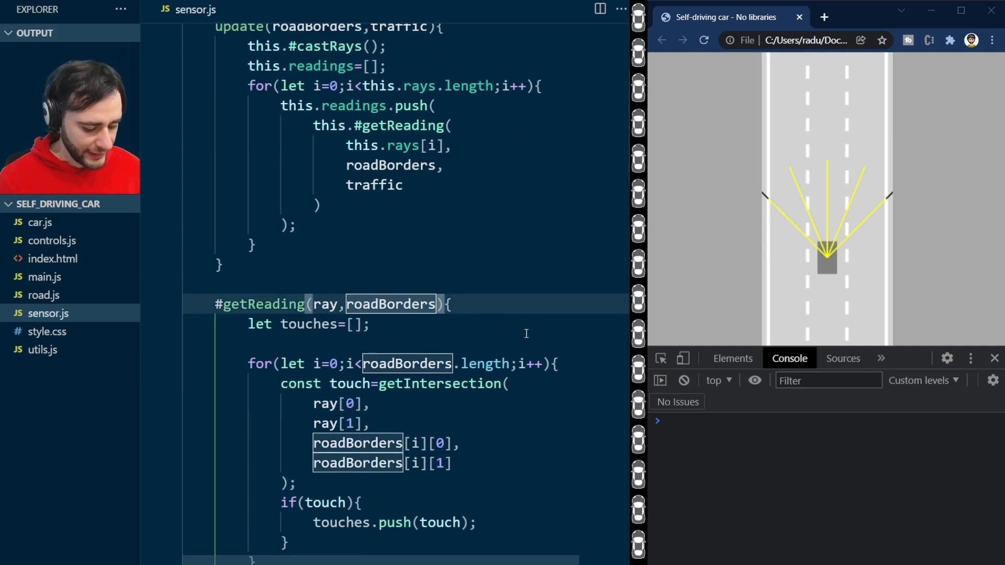
type(",traffic")
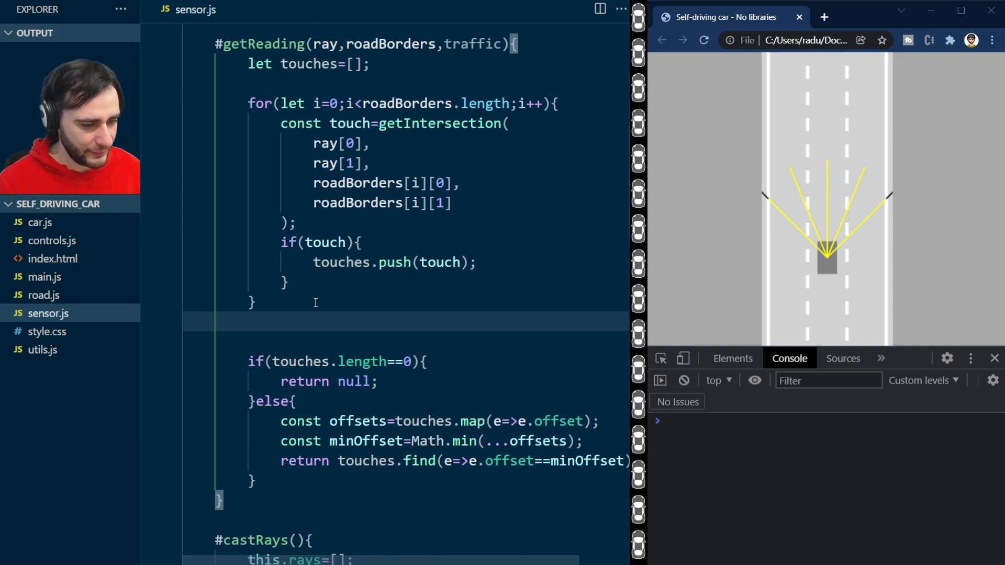
Step: In #getReading loop over traffic, take poly=traffic[i].polygon, and loop j over poly.length
type("for")
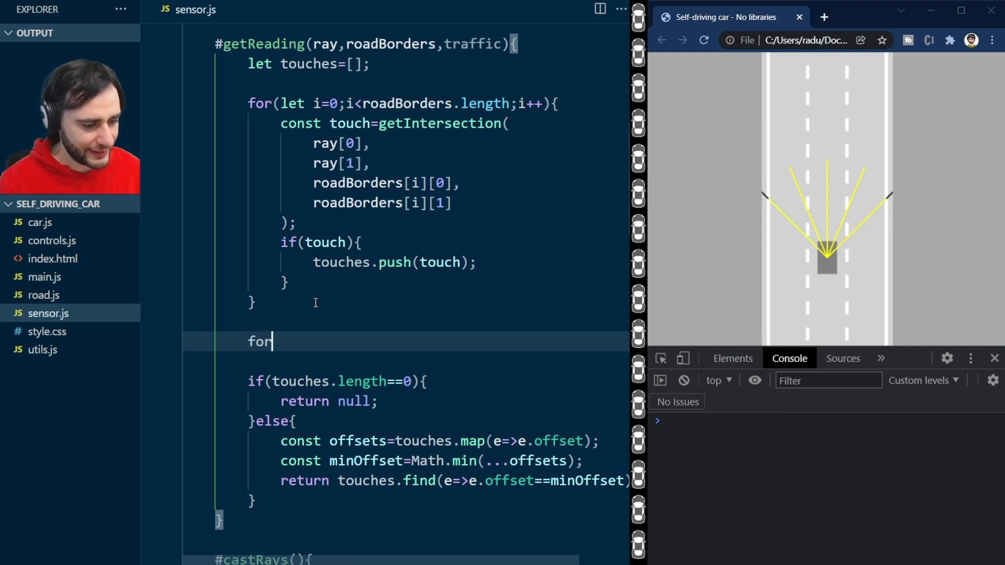
type("(let i=0;i<tra")
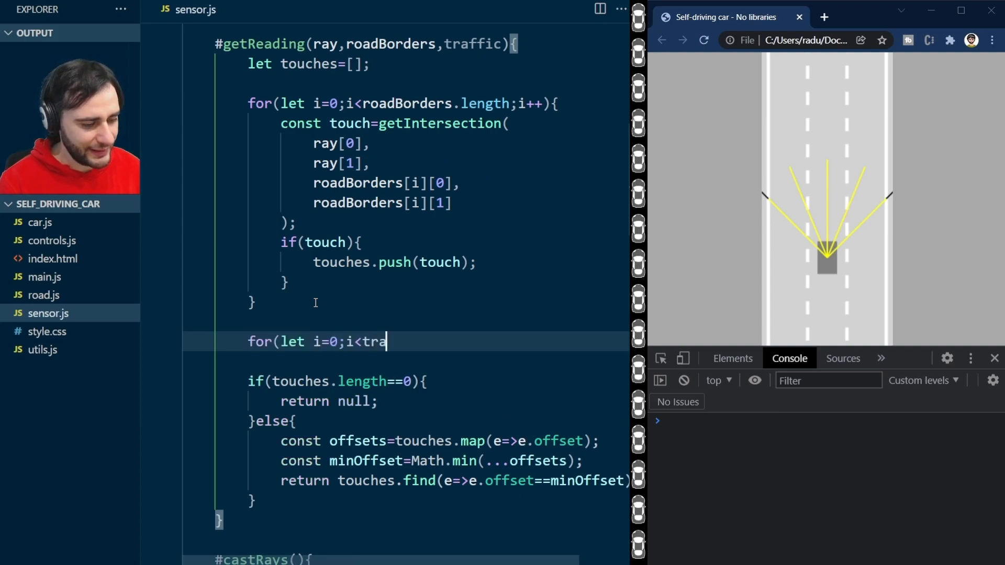
type("ffic.length;i++){")
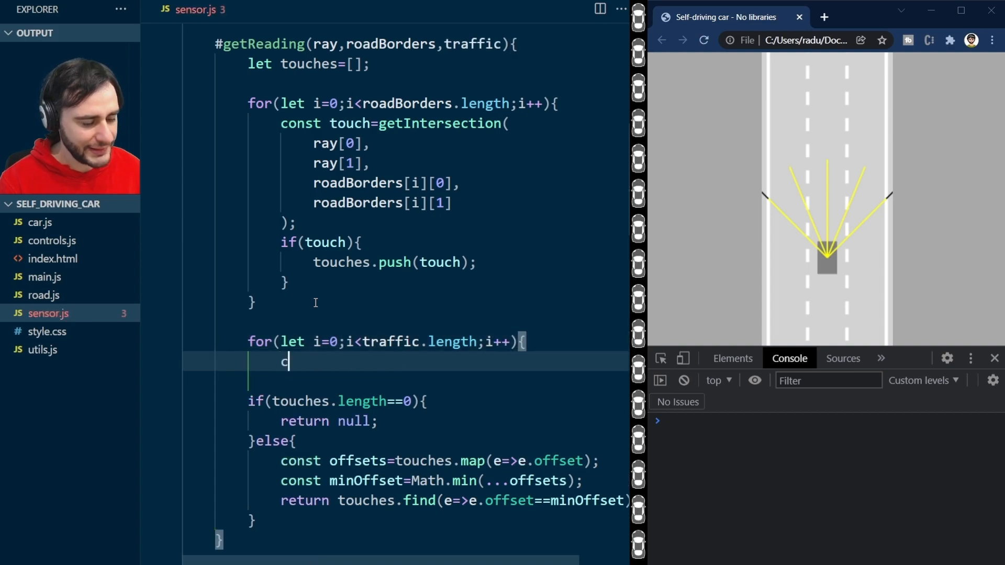
type("onst poly=t")
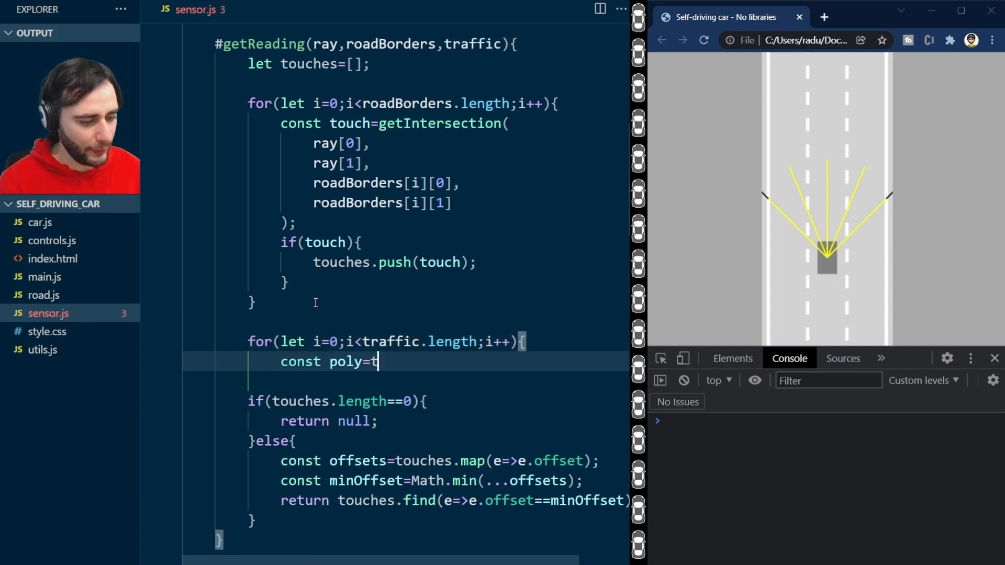
type("raffic[i")
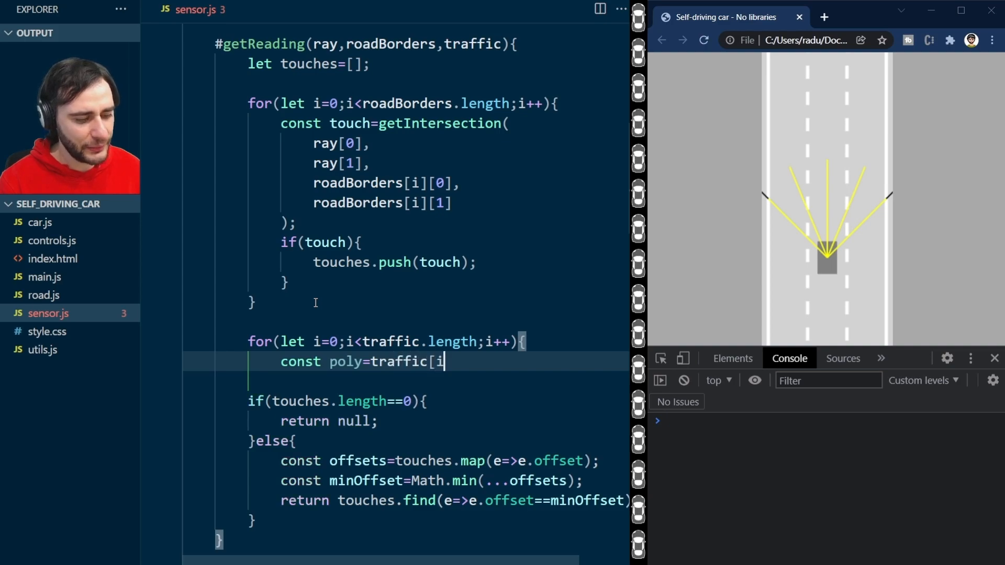
type("].polyg")
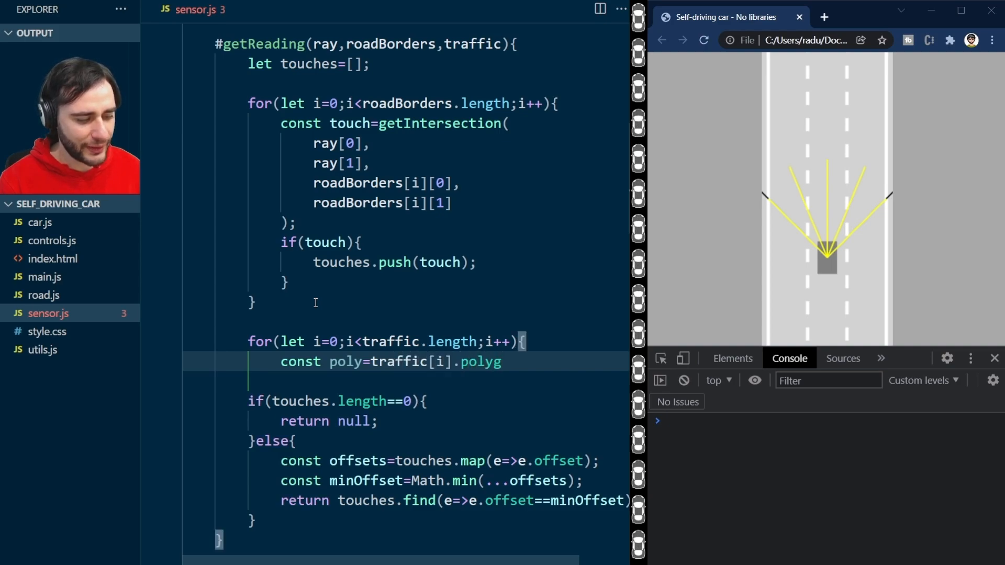
type("on;")
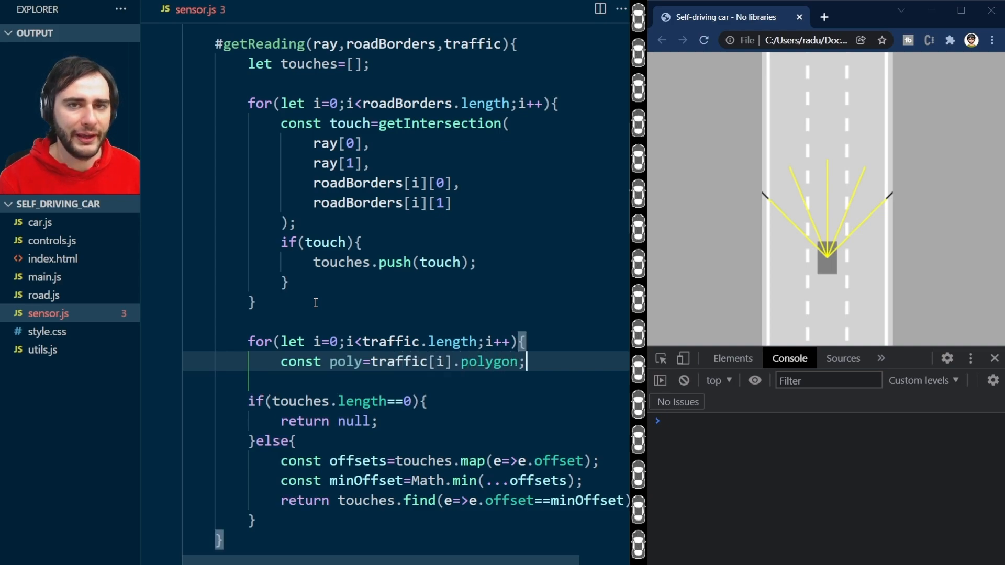
type("for")
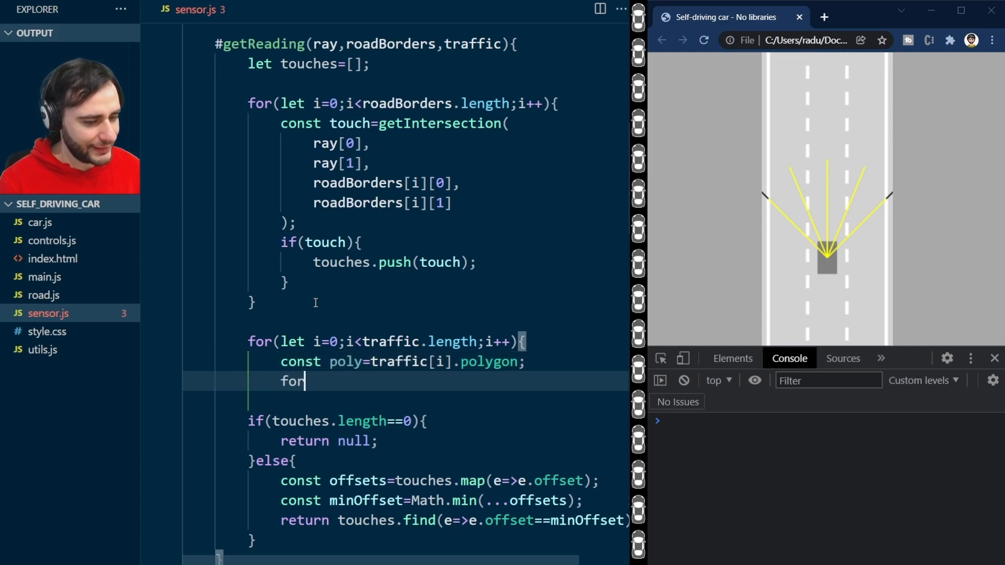
type("(let j=0;j<p")
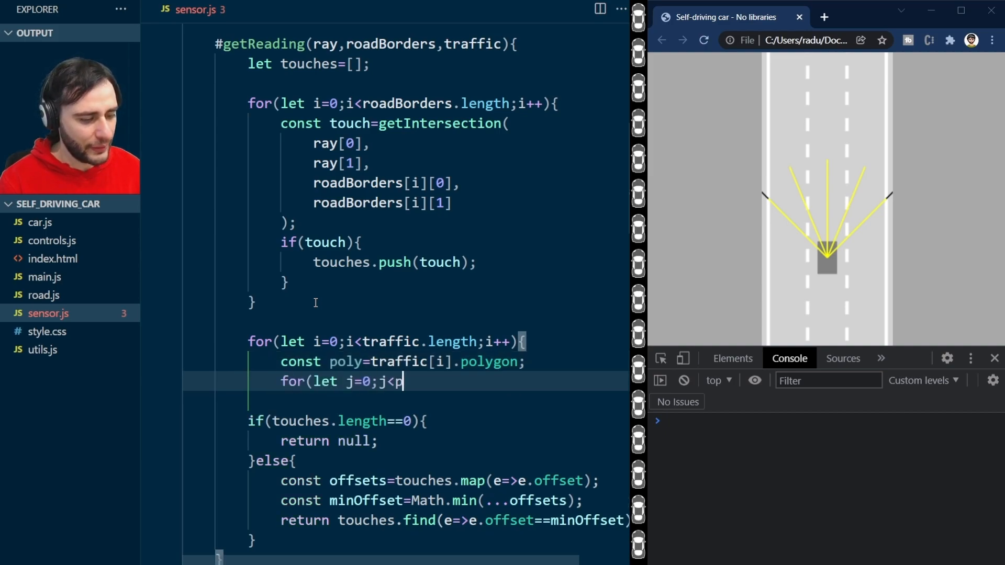
type("oly.length;j++){")
type("c")
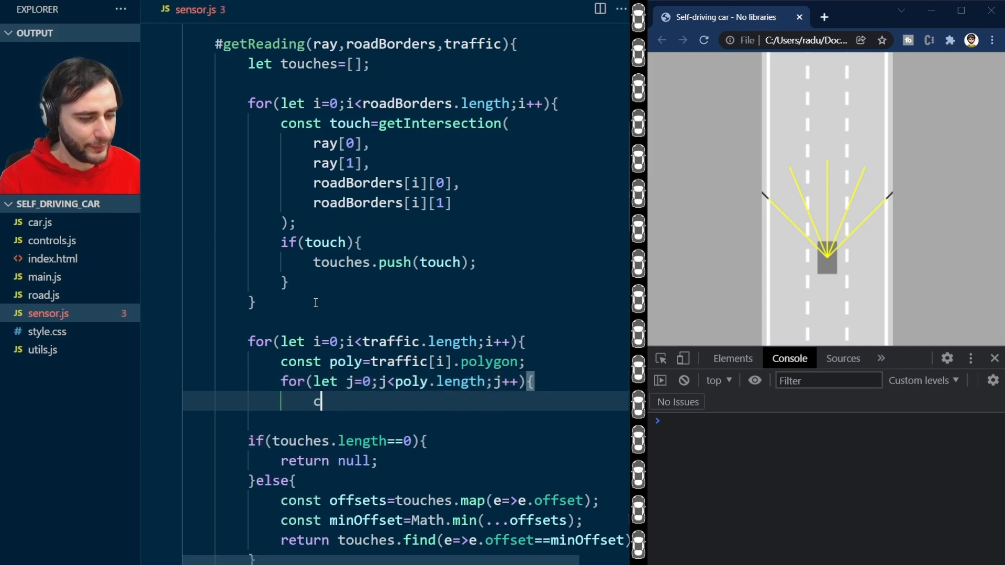
Step: Compute value=getIntersection(ray[0], ray[1], poly[j], poly[(j+1)%poly.length]) and push it into touches
type("onst value=g")
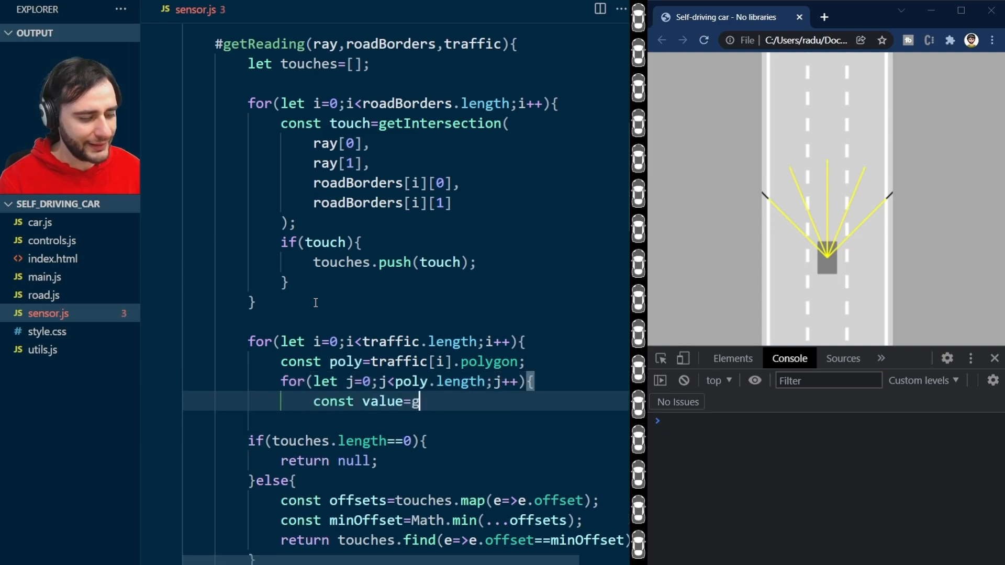
type("etIntersecti")
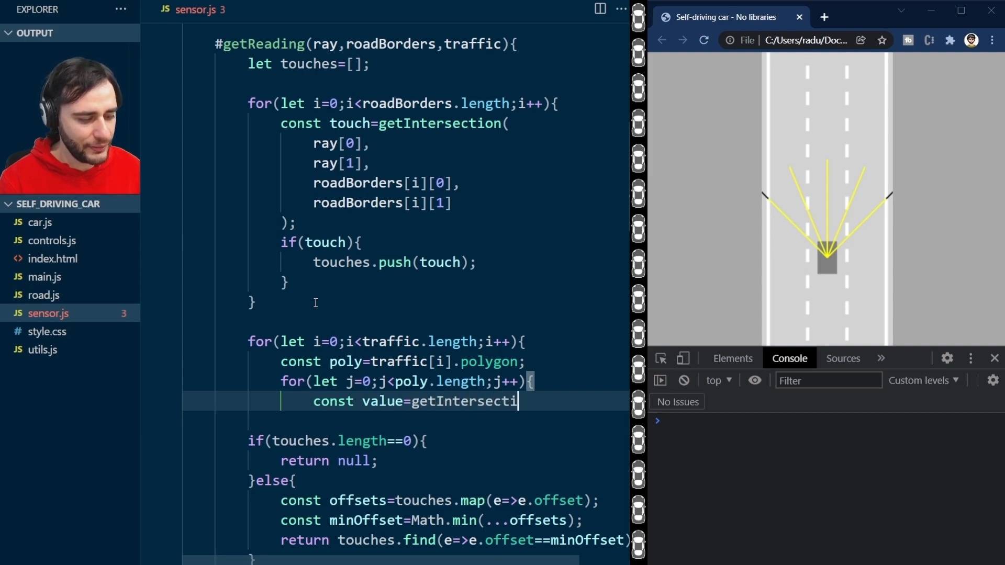
type("on(")
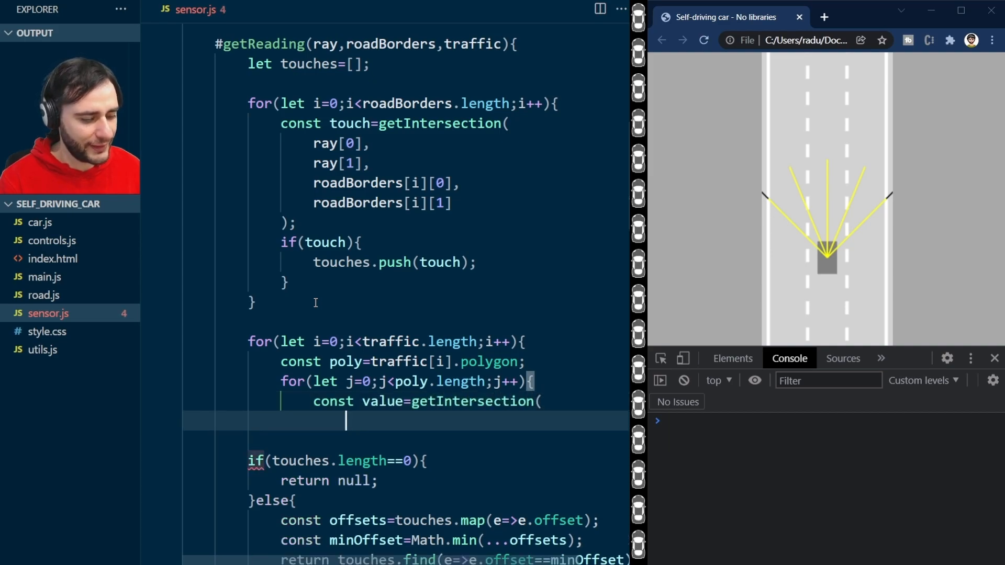
type("ray[0],")
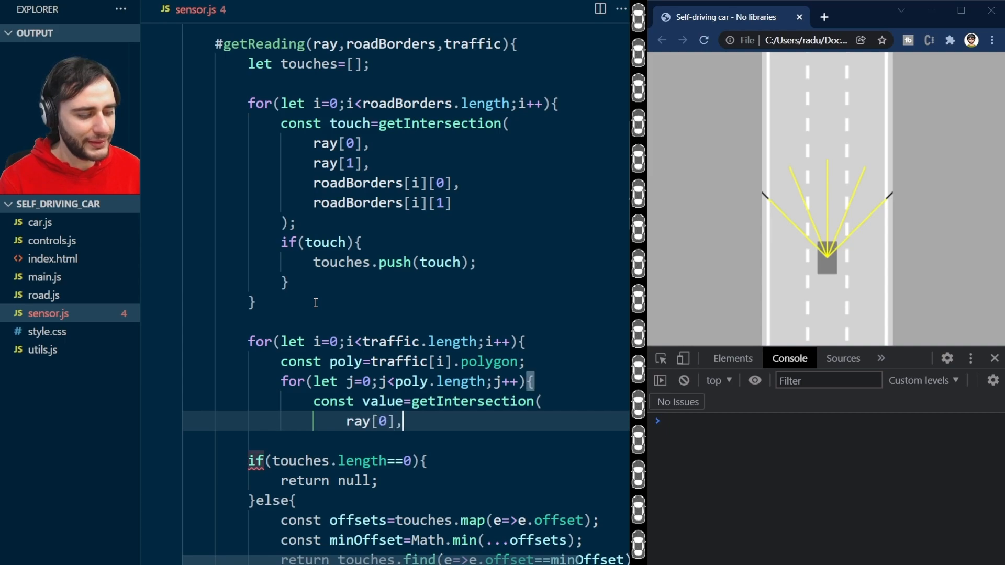
type("ray[1],")
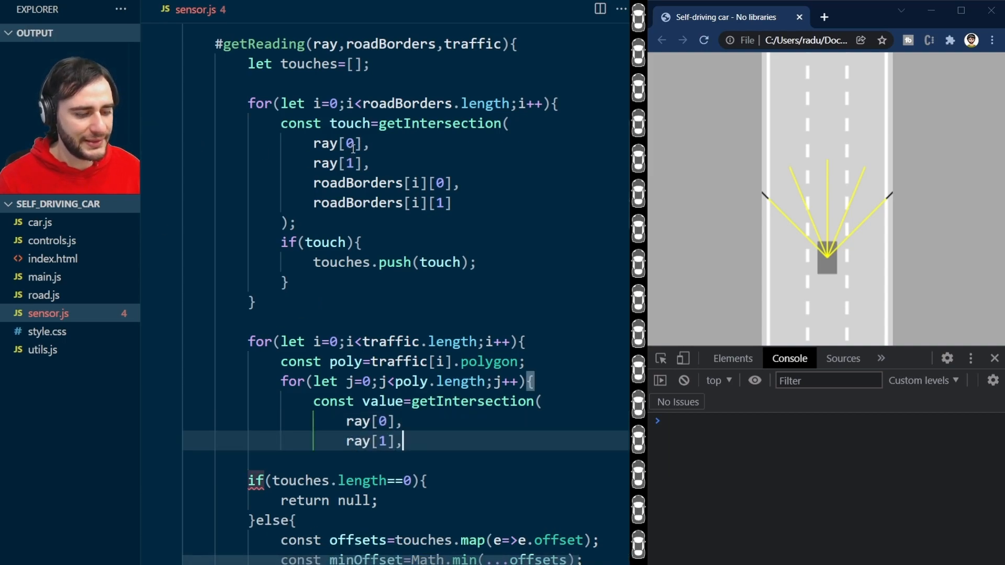
type("p")
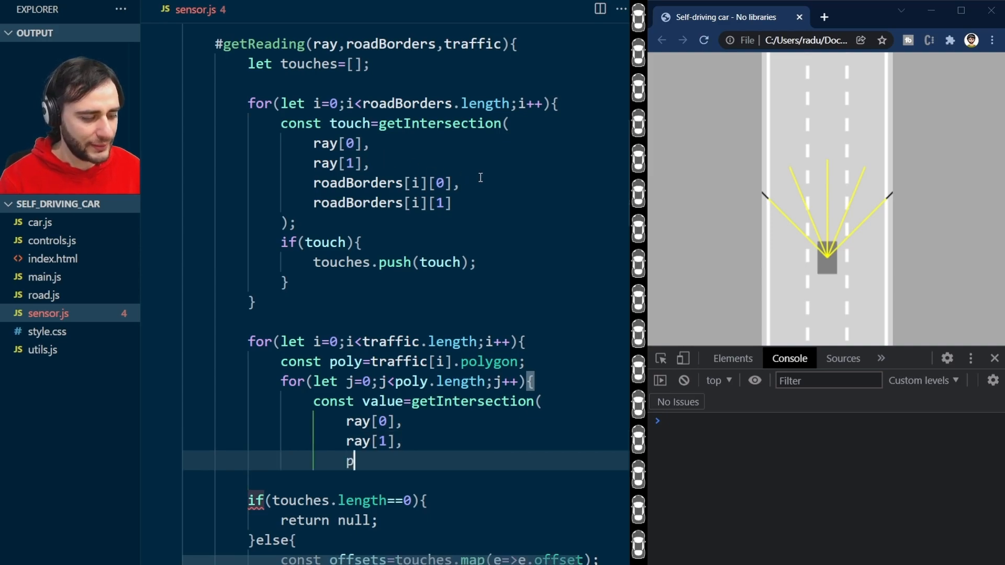
type("oly[j],")
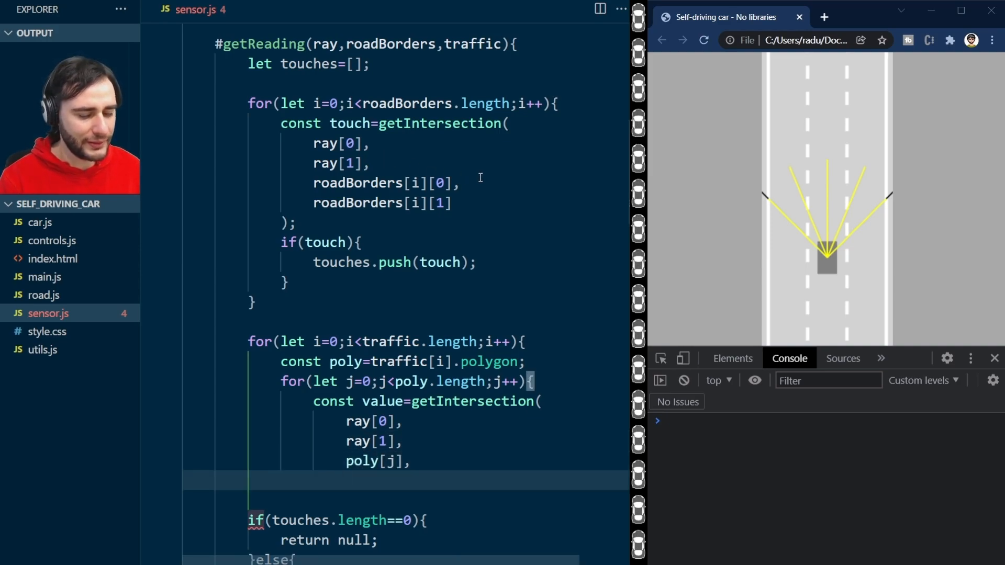
type("poly[(j")
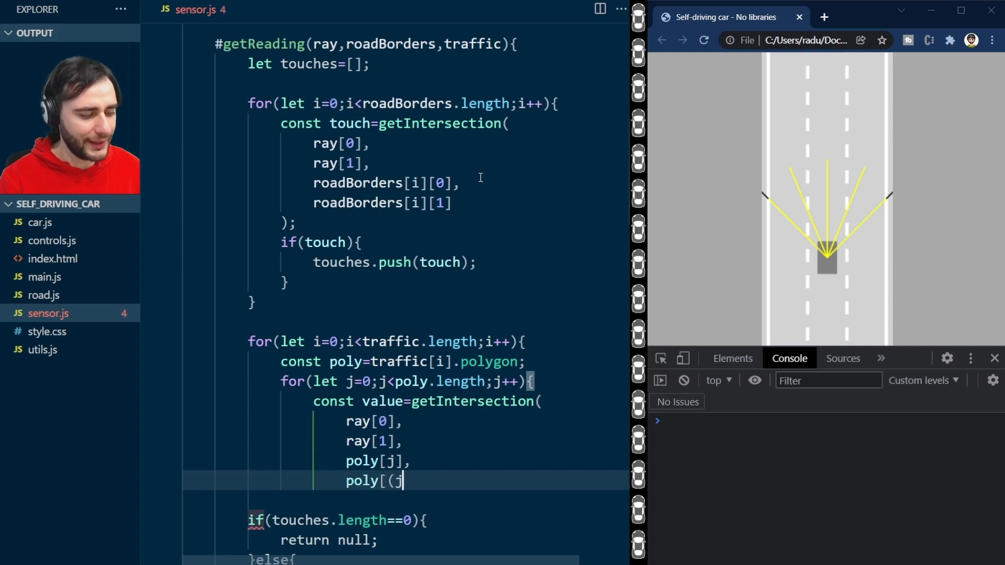
type("+1)%p")
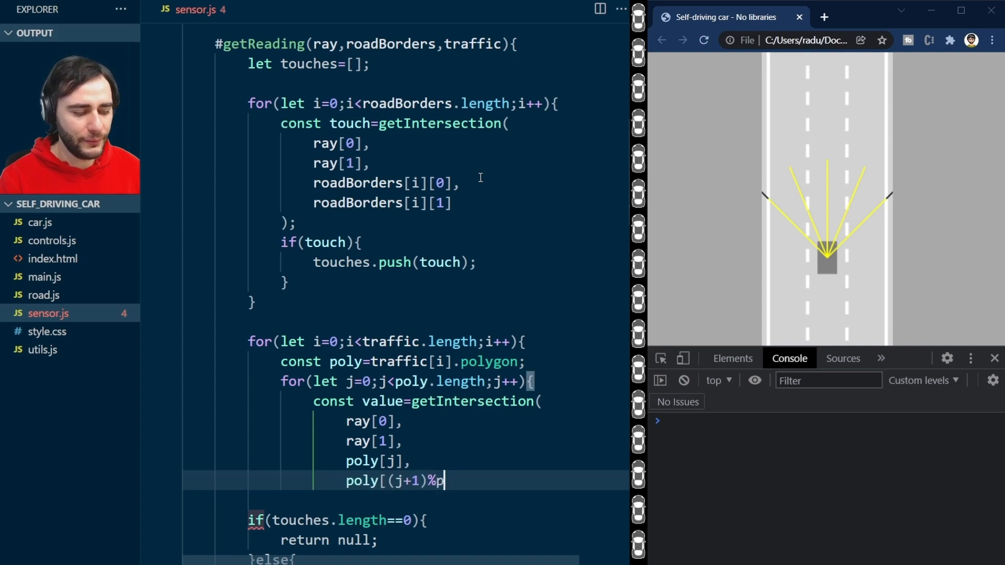
type("oly.length")
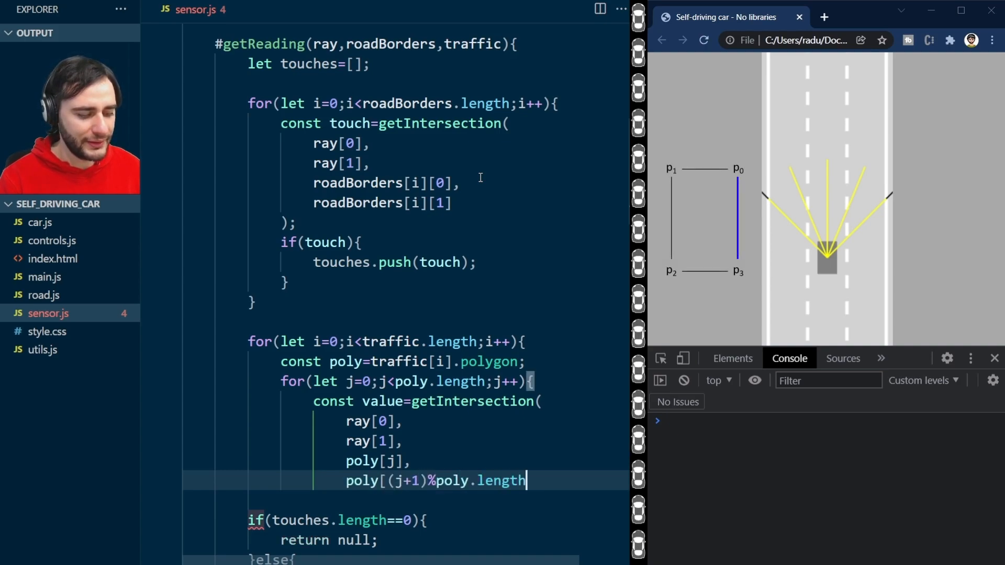
type("]")
type("touches")
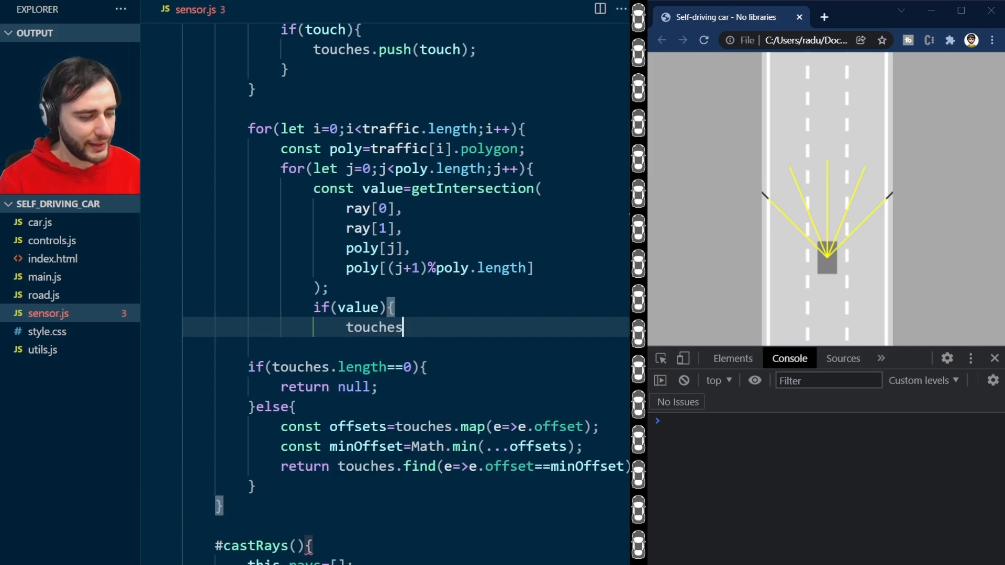
type(".push(value);")
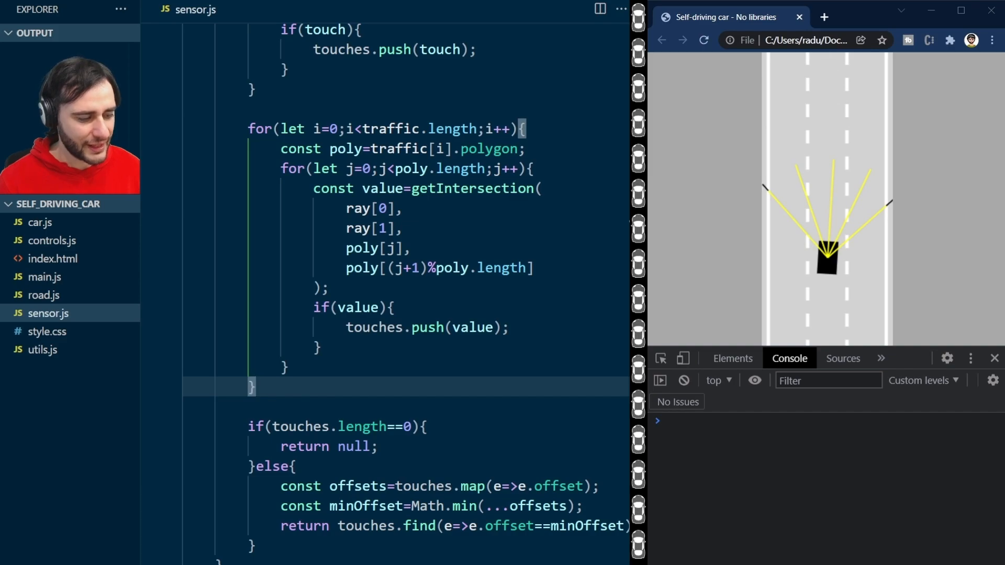
Step: Return to main.js at the animate function's drawing calls
left_click(44, 276)
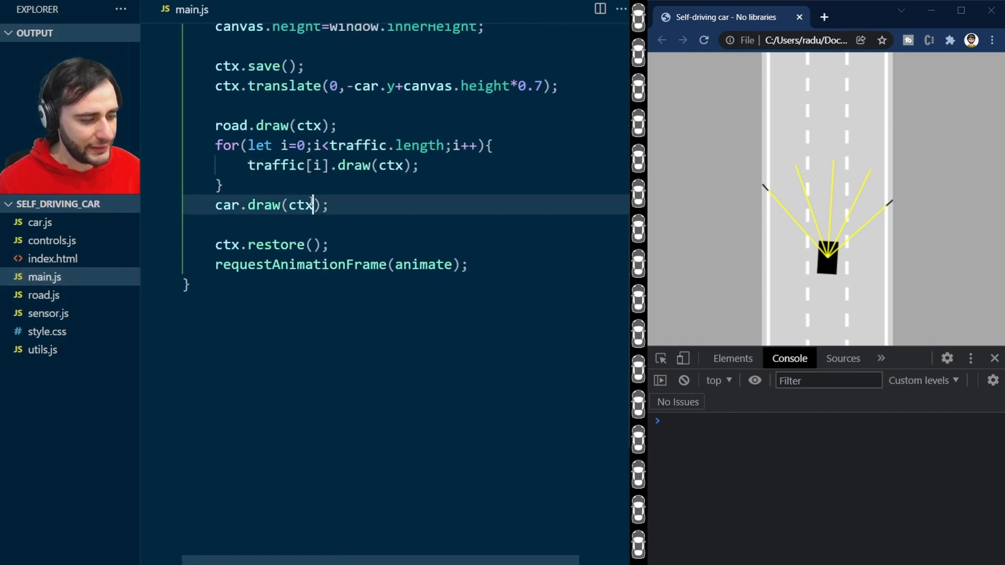
Step: In main.js pass "blue" to car.draw and "red" to the traffic cars' draw calls
type(",\"b\"")
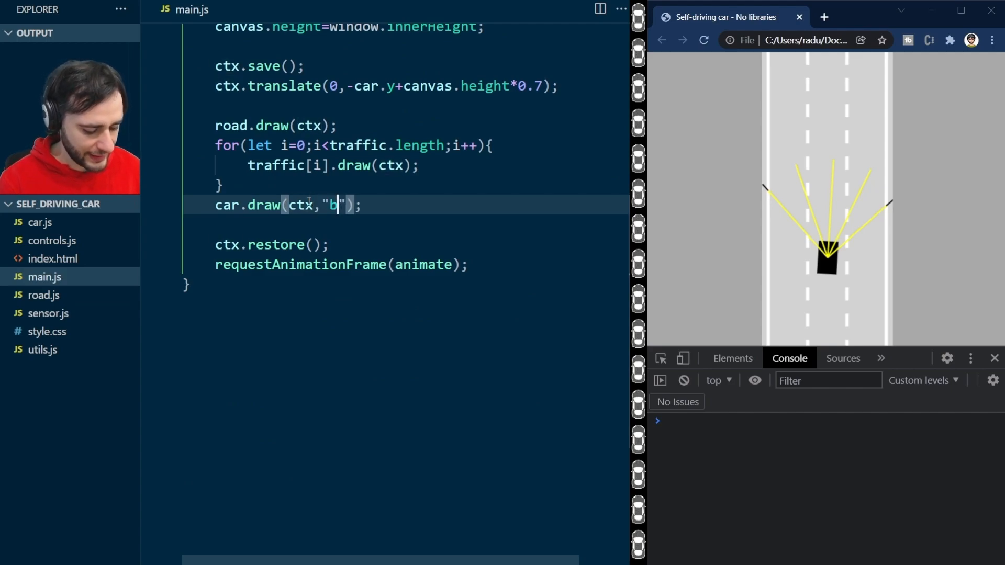
type("lue")
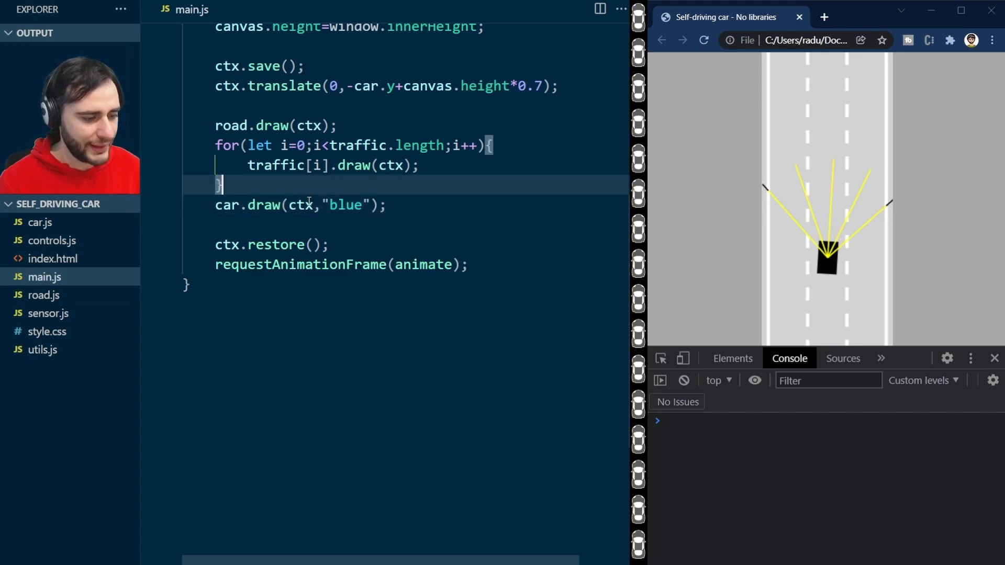
type(",")
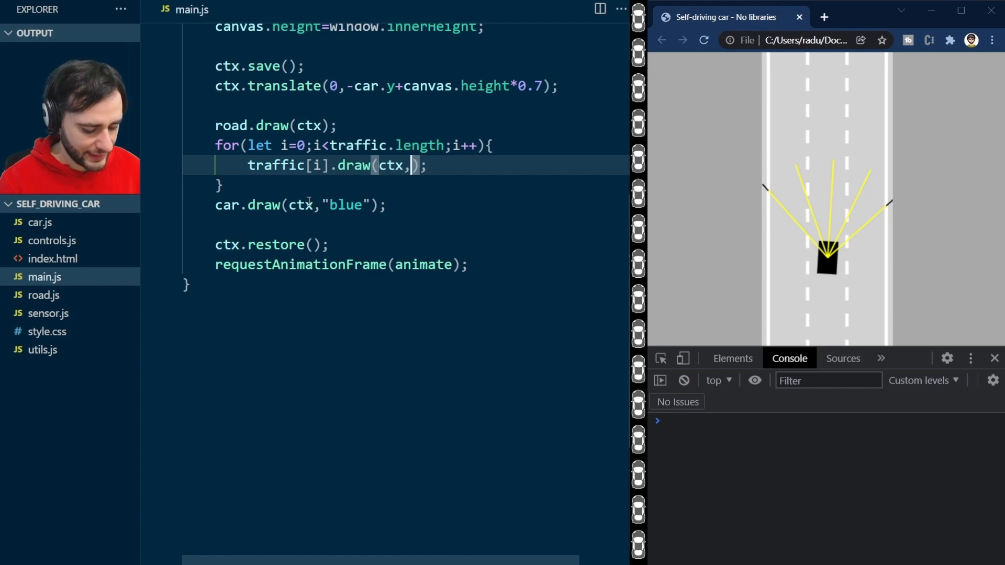
type("\"red\"")
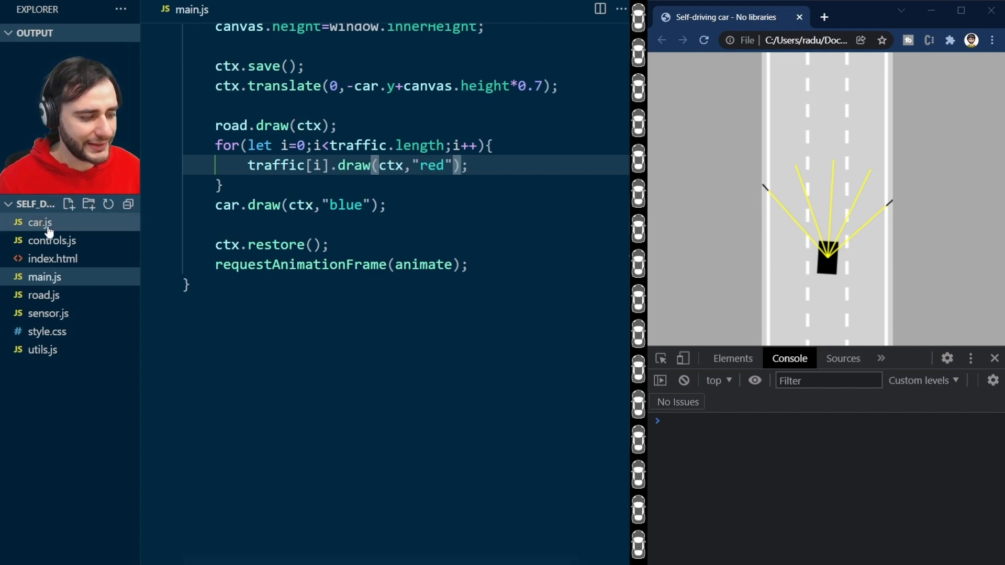
Step: In car.js give draw a color parameter and set fillStyle to color instead of black
left_click(39, 222)
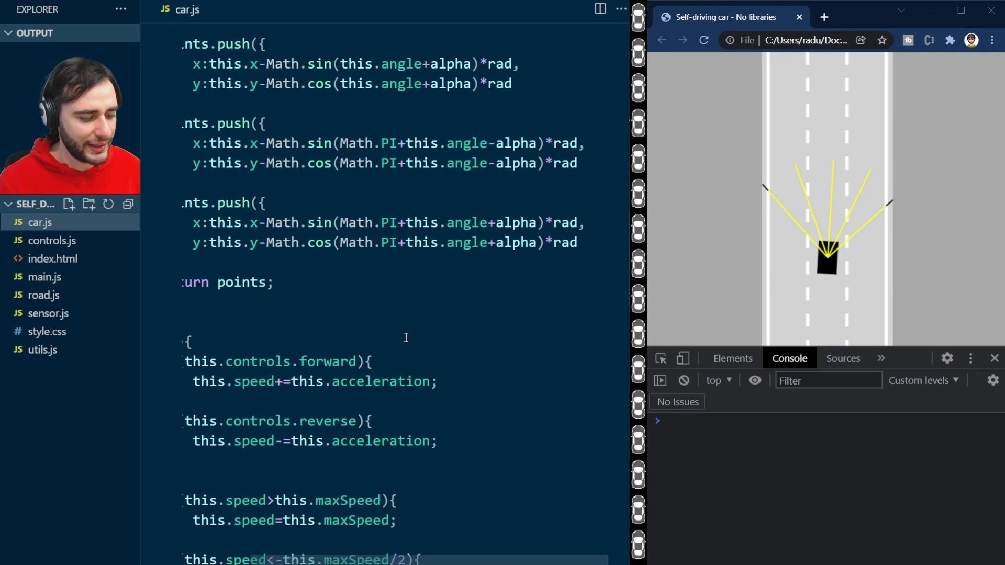
scroll("down", 3)
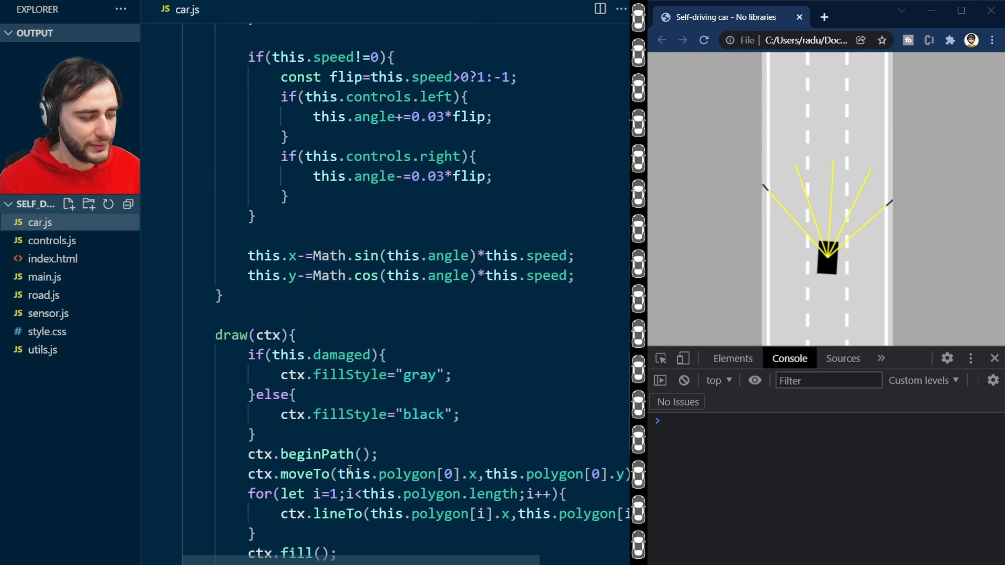
scroll("down", 3)
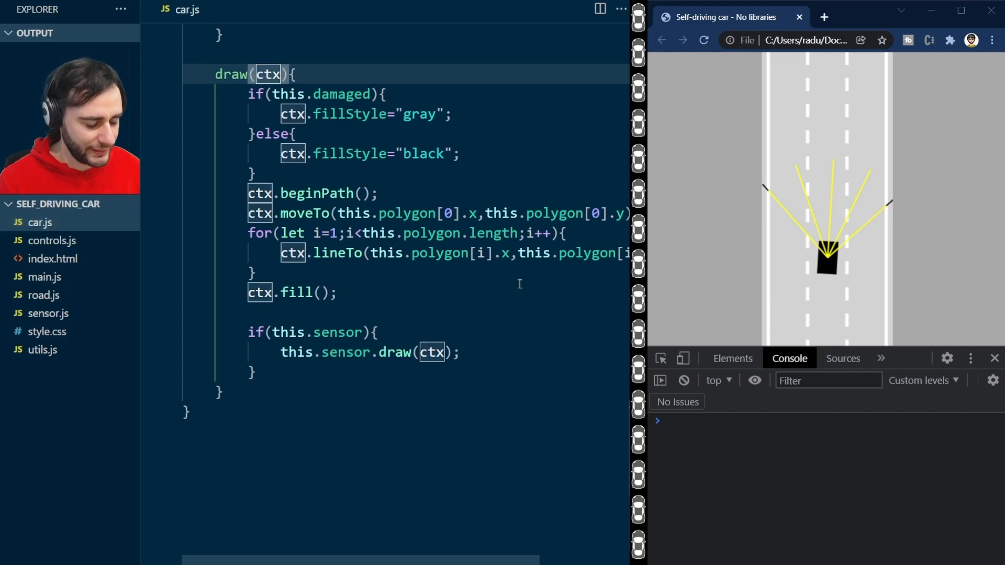
type(",")
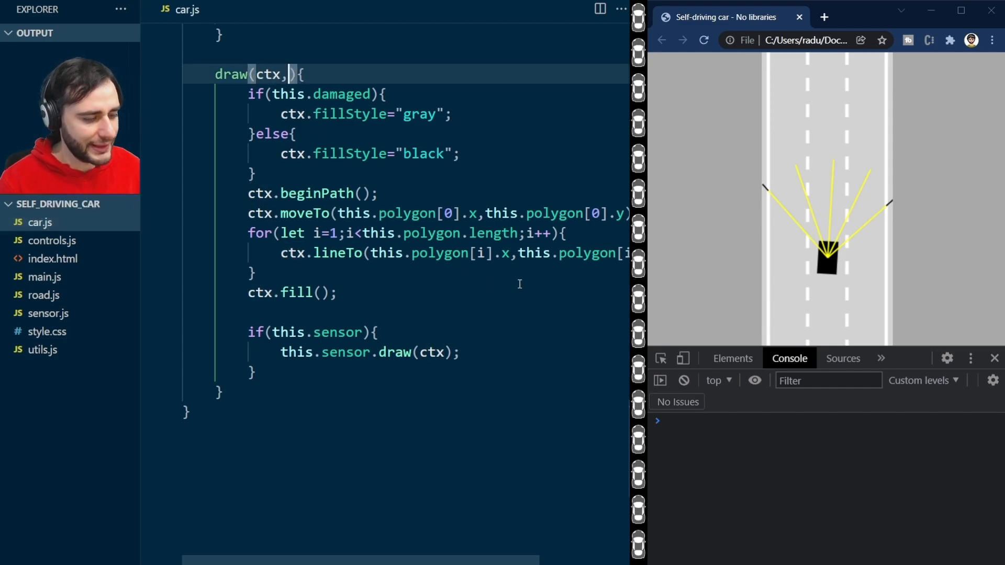
type("color")
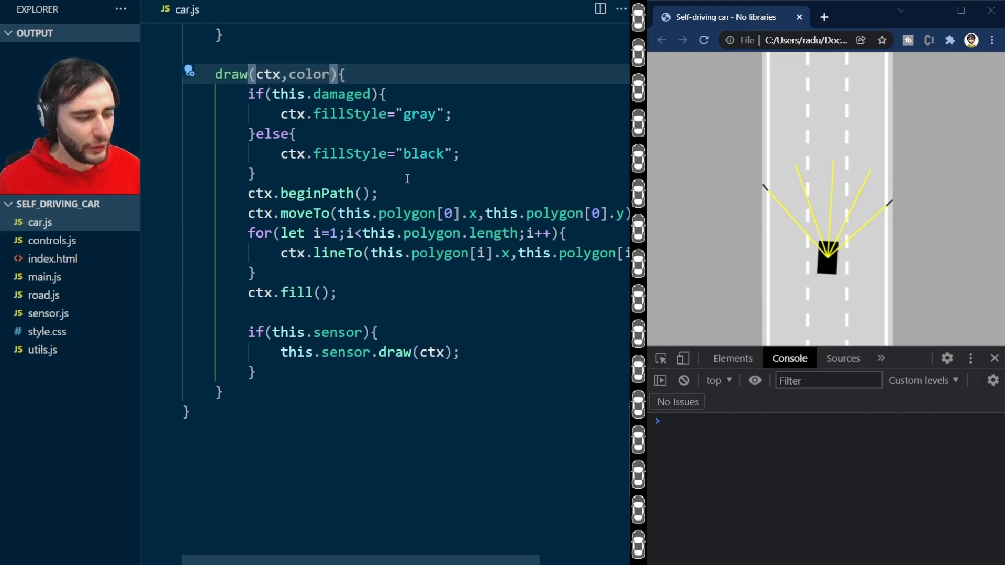
double_click(424, 154)
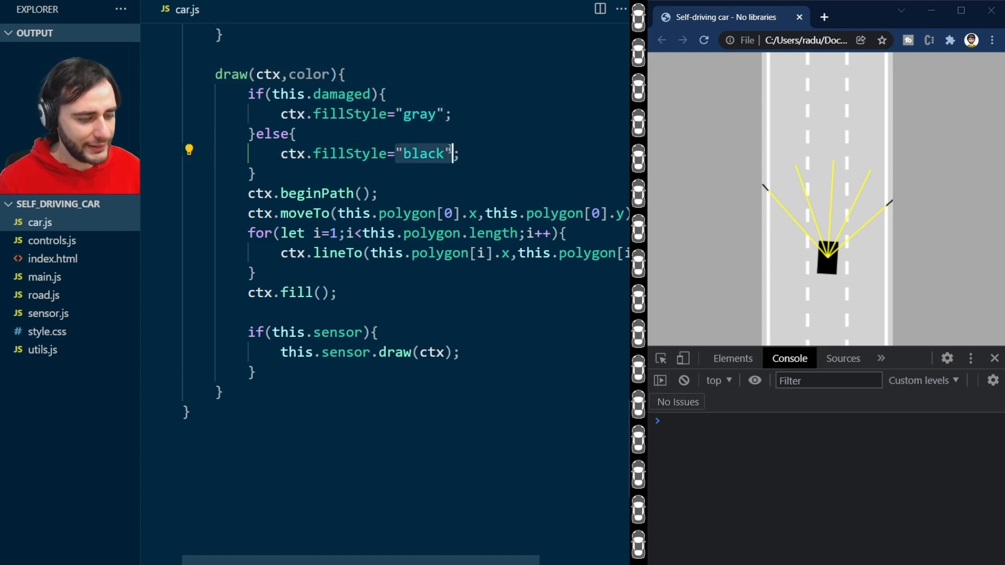
type("color")
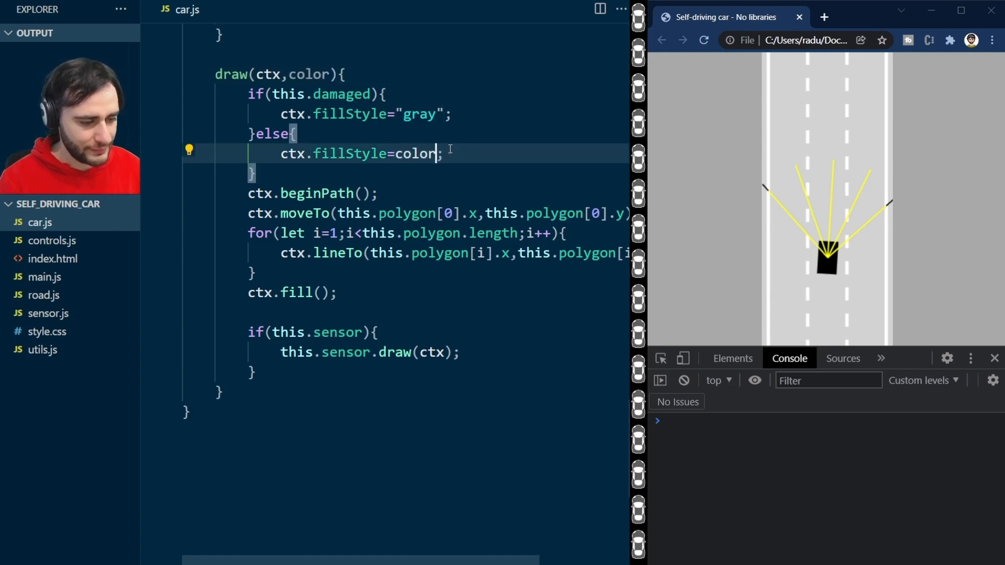